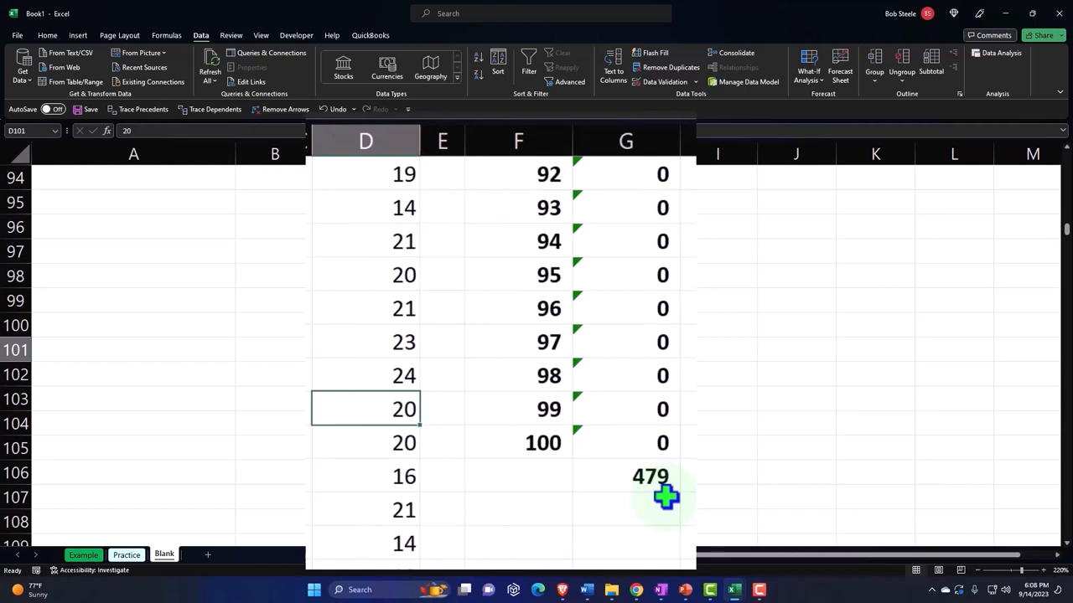
{"action": "mouse_move", "coordinate": [401, 272]}
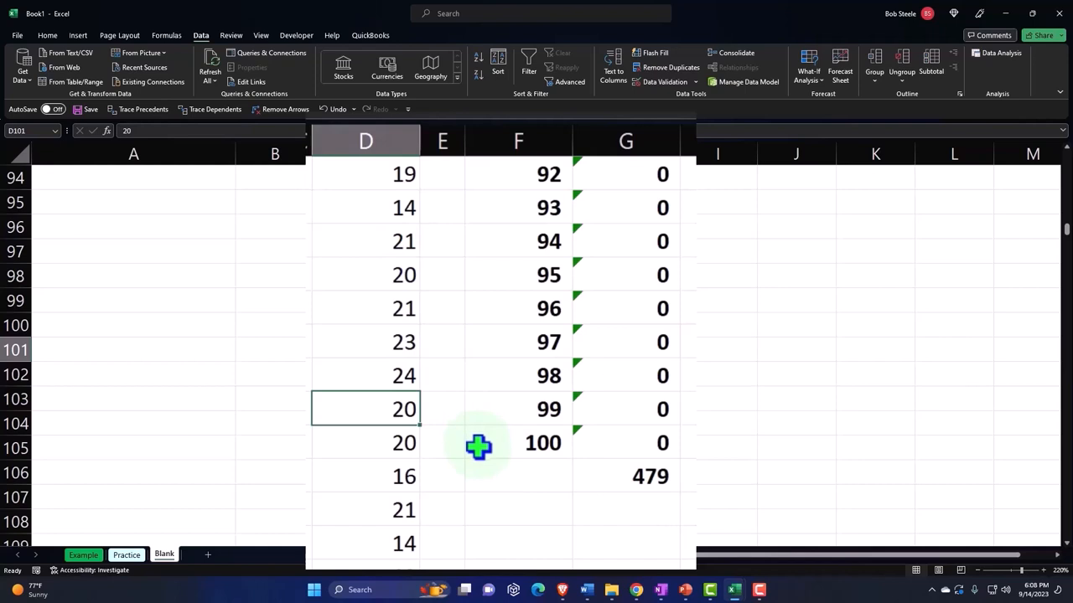
{"action": "mouse_move", "coordinate": [393, 293]}
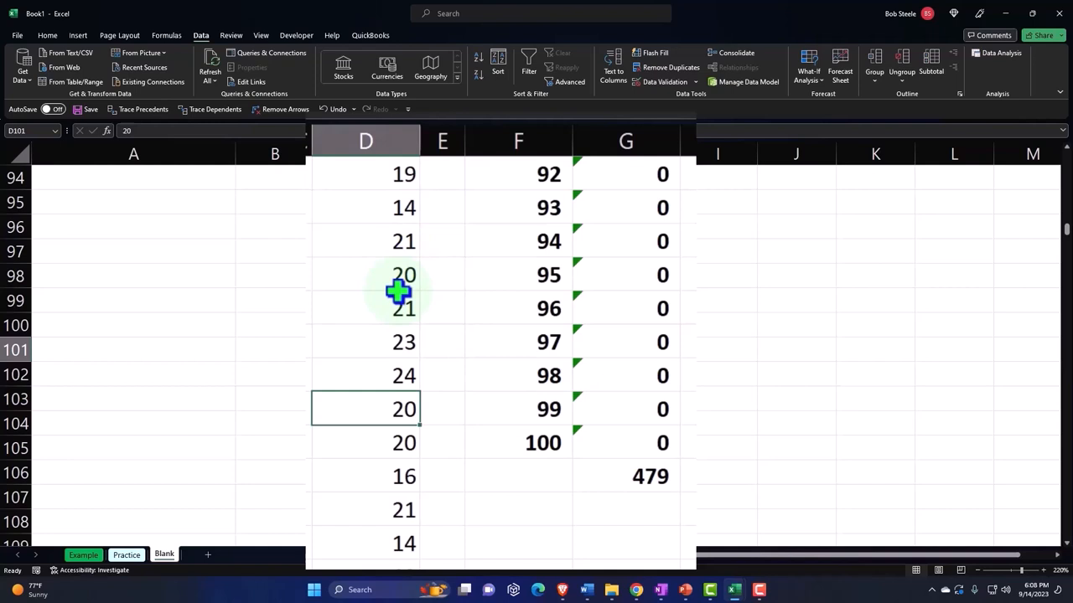
- Clear G2:G102 and enter =FREQUENCY(D2:D501,F2:F102) in G2 to spill the bin counts
{"action": "left_click", "coordinate": [626, 141]}
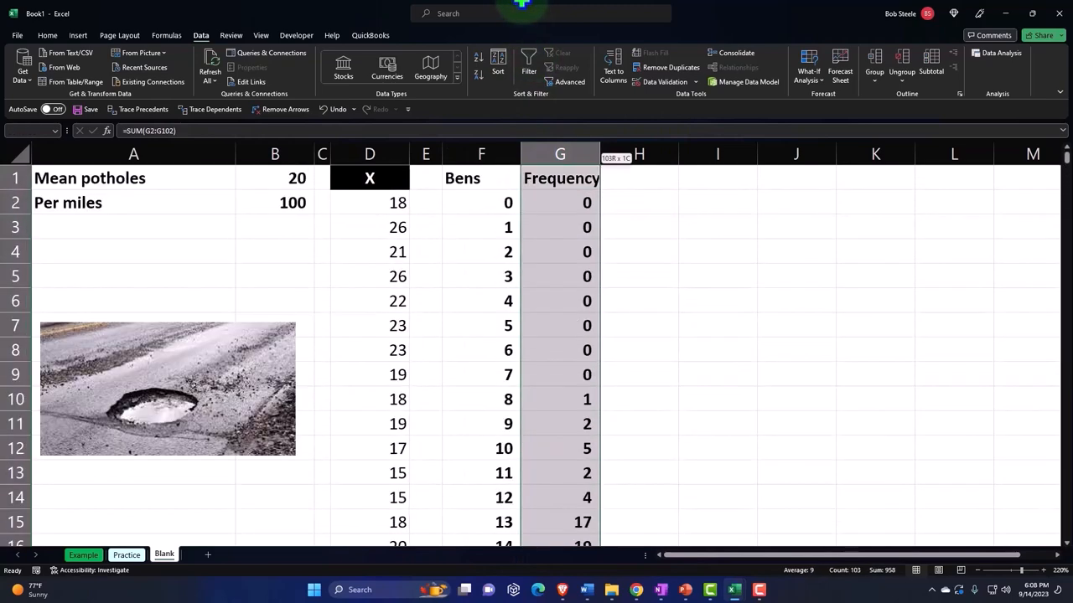
{"action": "left_click", "coordinate": [560, 350]}
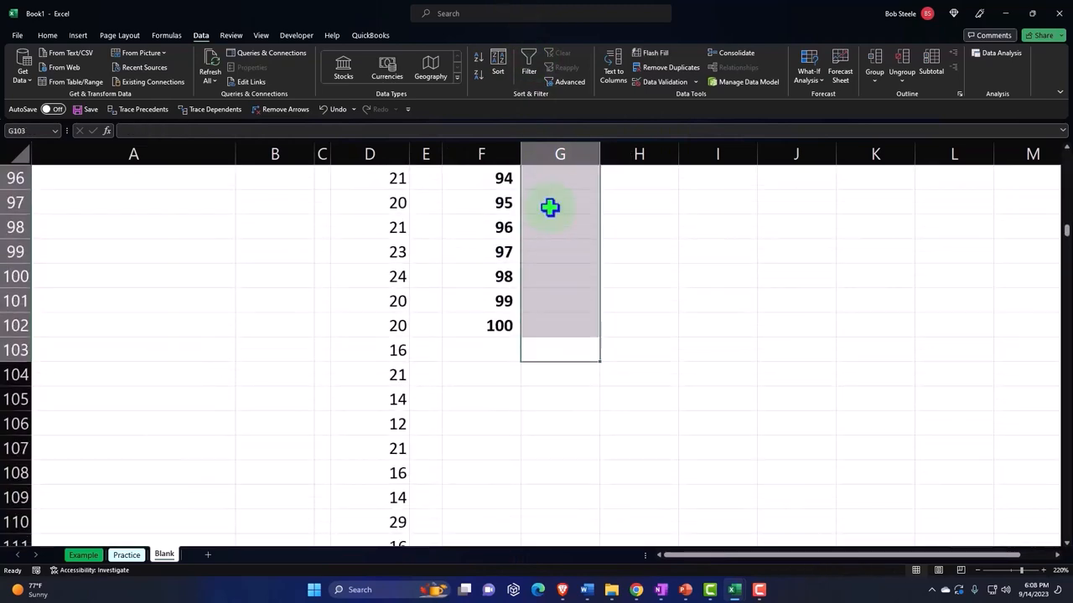
{"action": "scroll", "scroll_direction": "up", "scroll_amount": 3}
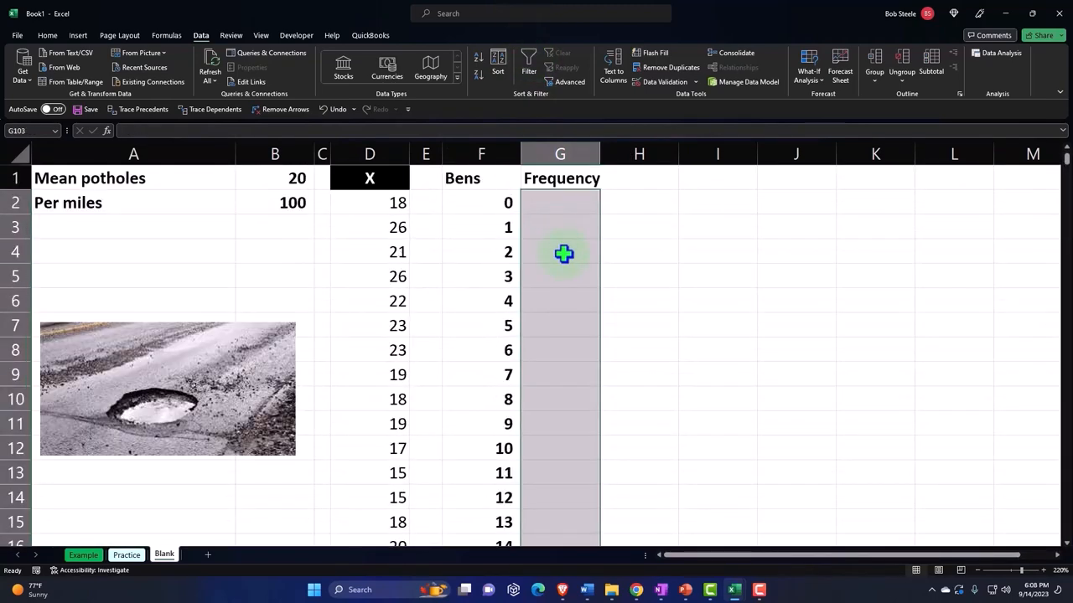
{"action": "left_click", "coordinate": [560, 201]}
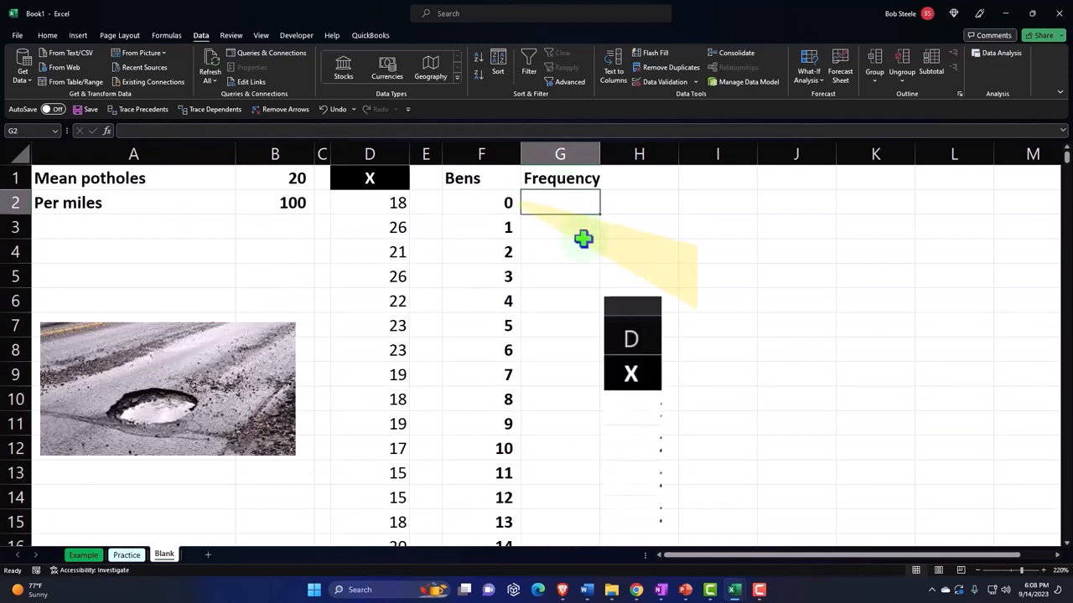
{"action": "type", "text": "=fr"}
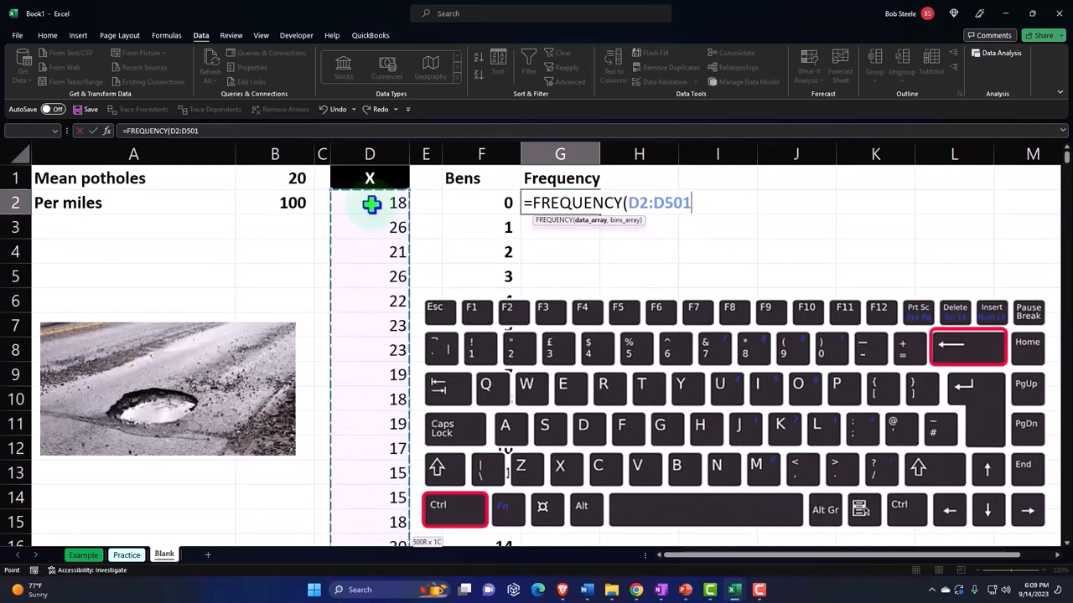
{"action": "type", "text": ",F2:F102)"}
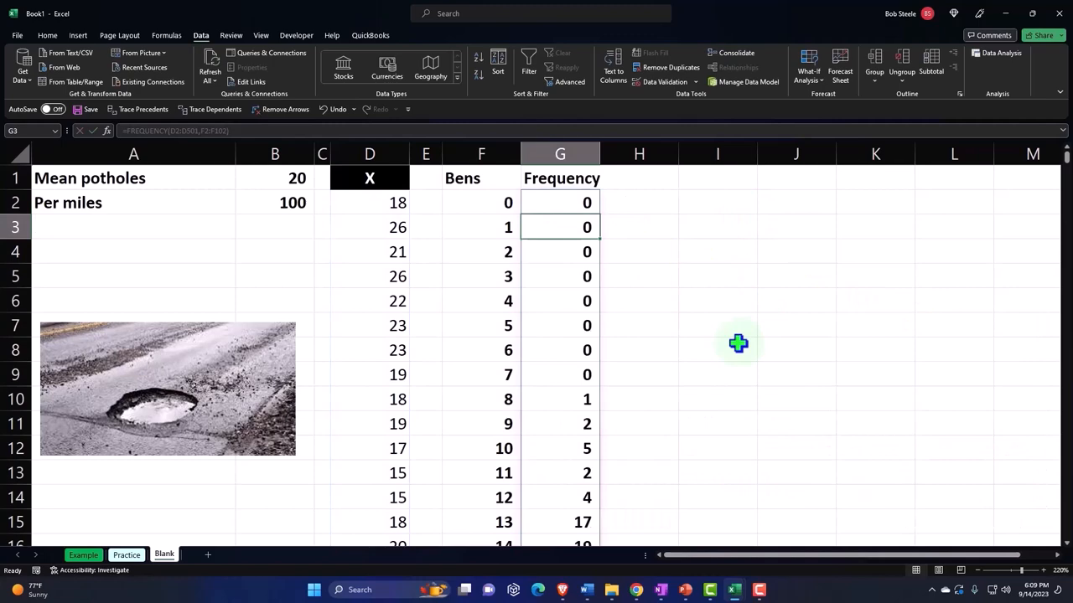
- Label F103 Total and sum the frequencies in G103 with =SUM(G2:G102), giving 500
{"action": "scroll", "scroll_direction": "down", "scroll_amount": 3}
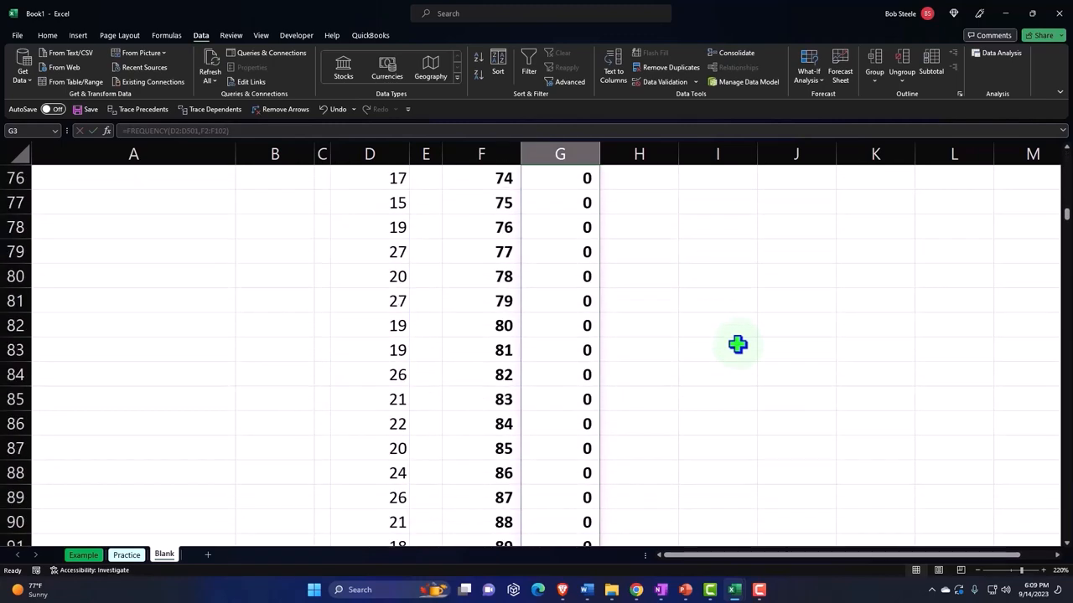
{"action": "scroll", "scroll_direction": "down", "scroll_amount": 3}
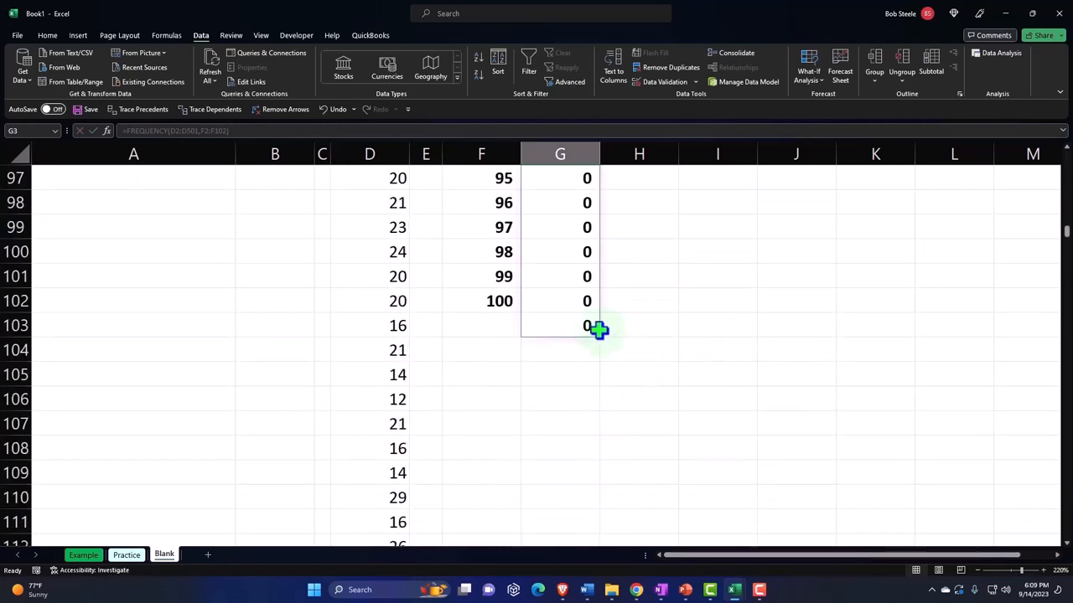
{"action": "scroll", "scroll_direction": "up", "scroll_amount": 3}
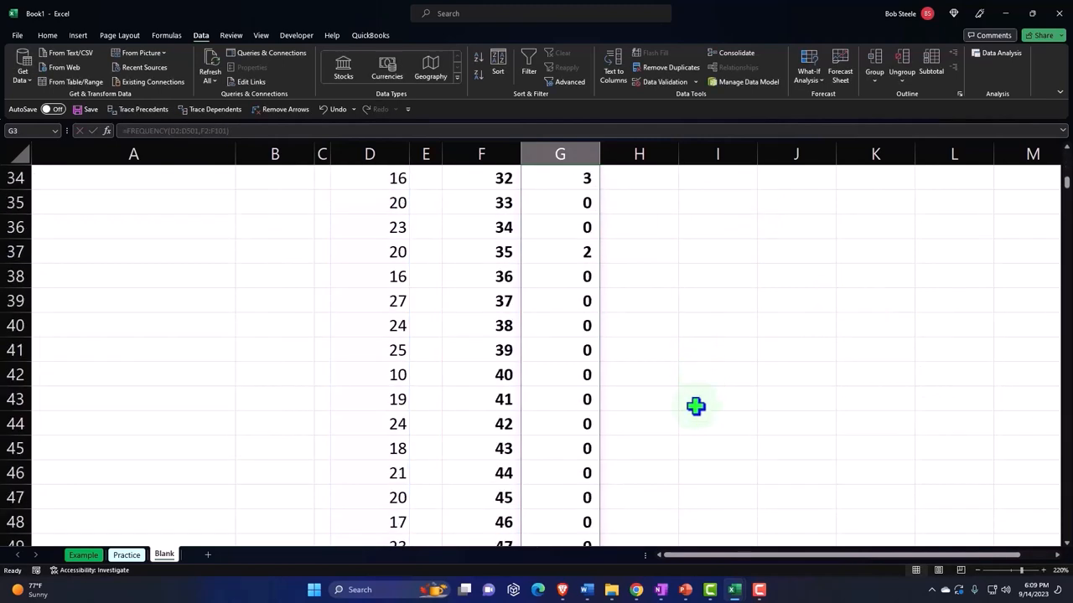
{"action": "scroll", "scroll_direction": "down", "scroll_amount": 3}
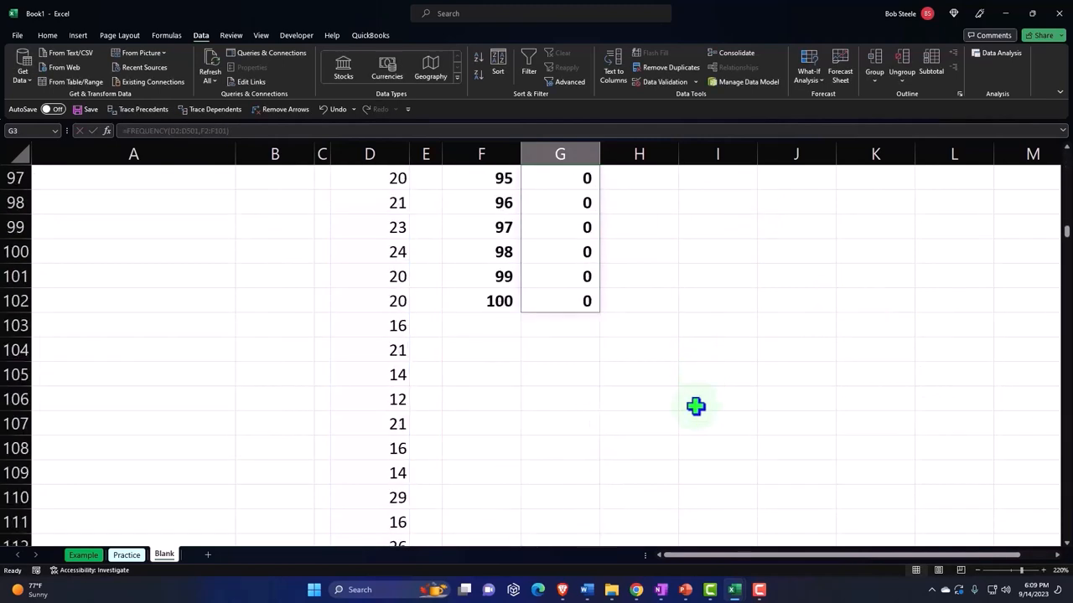
{"action": "left_click", "coordinate": [479, 326]}
{"action": "type", "text": "Total"}
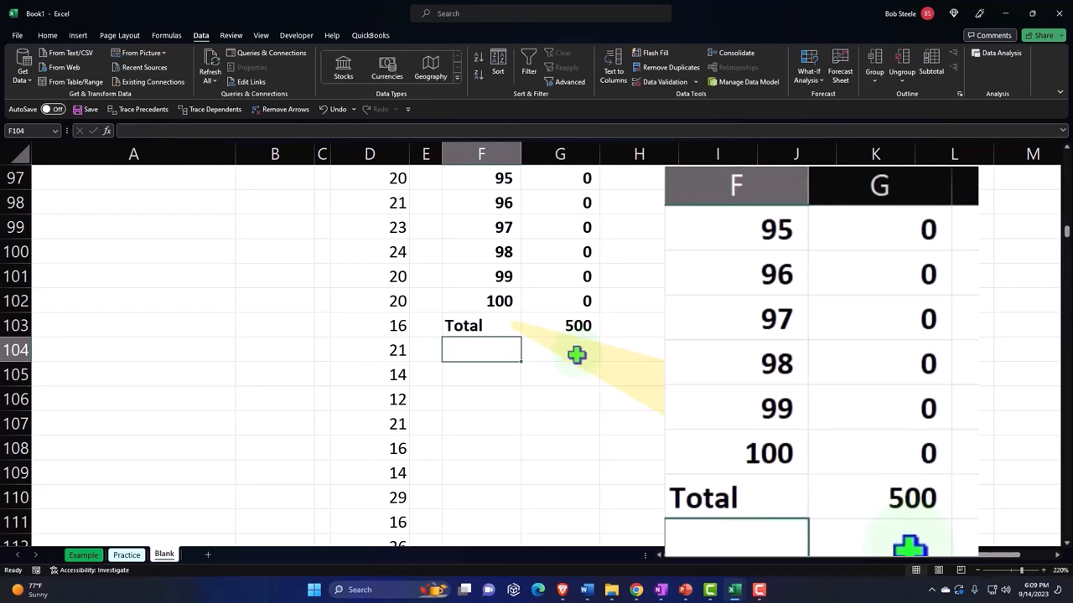
{"action": "scroll", "scroll_direction": "up", "scroll_amount": 3}
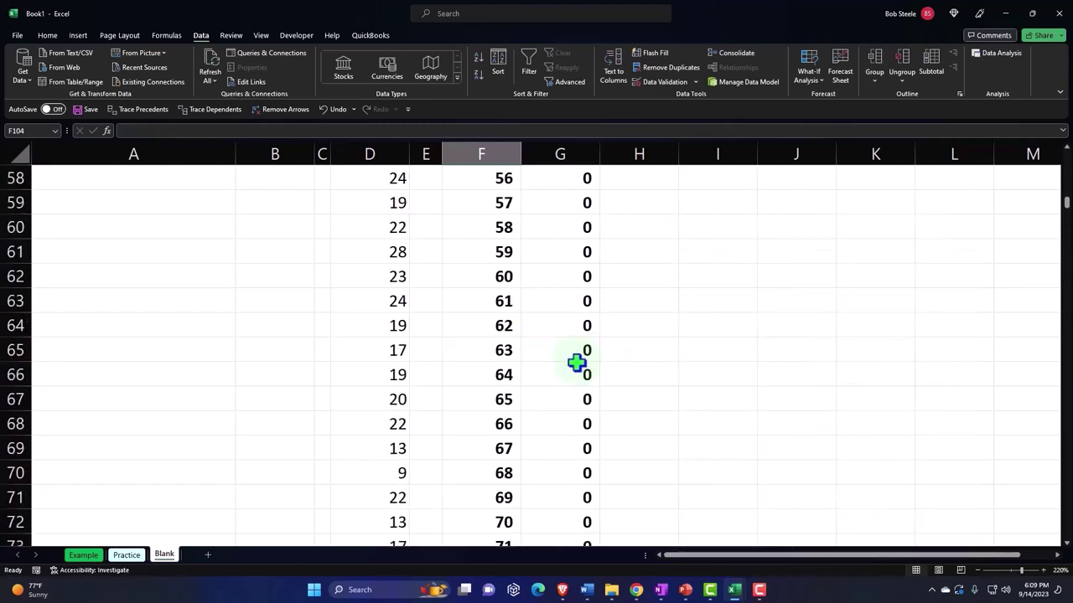
{"action": "scroll", "scroll_direction": "up", "scroll_amount": 3}
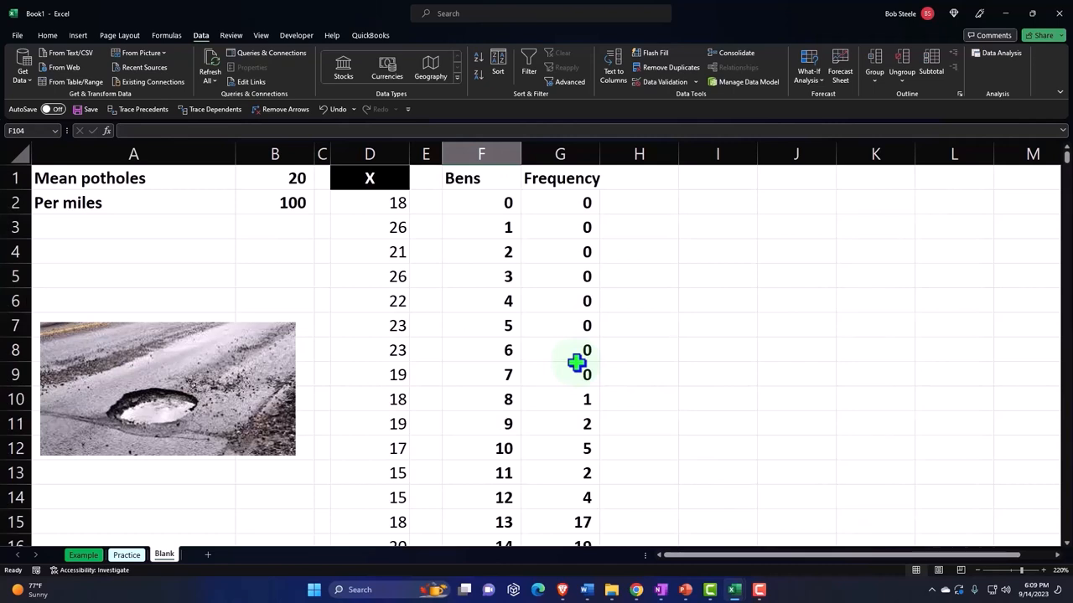
- Style the F1:G1 headings with black fill and white bold font like the X heading
{"action": "left_click", "coordinate": [481, 178]}
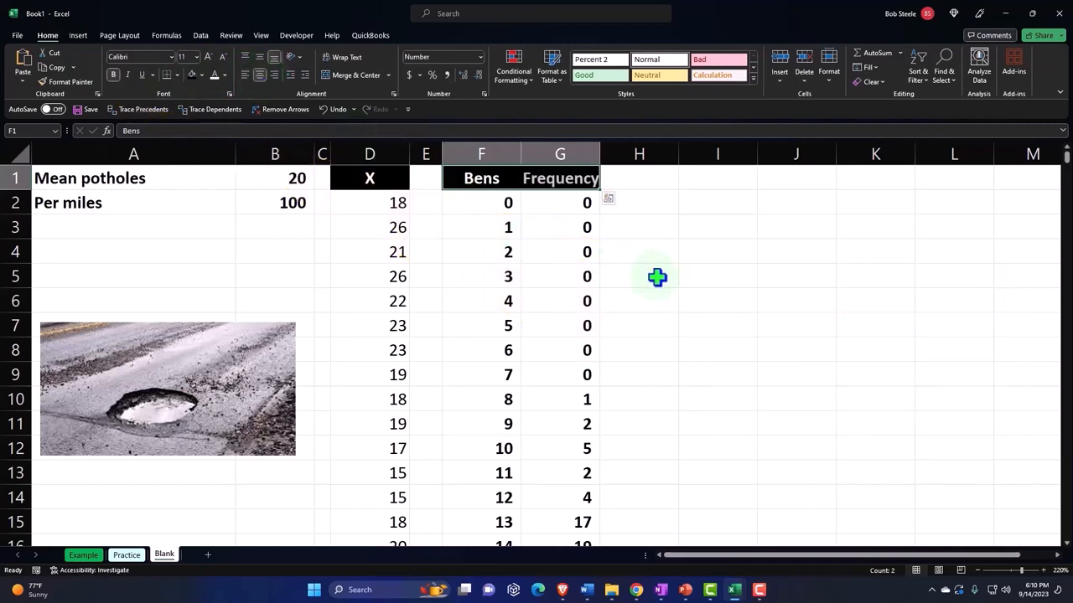
{"action": "scroll", "scroll_direction": "down", "scroll_amount": 3}
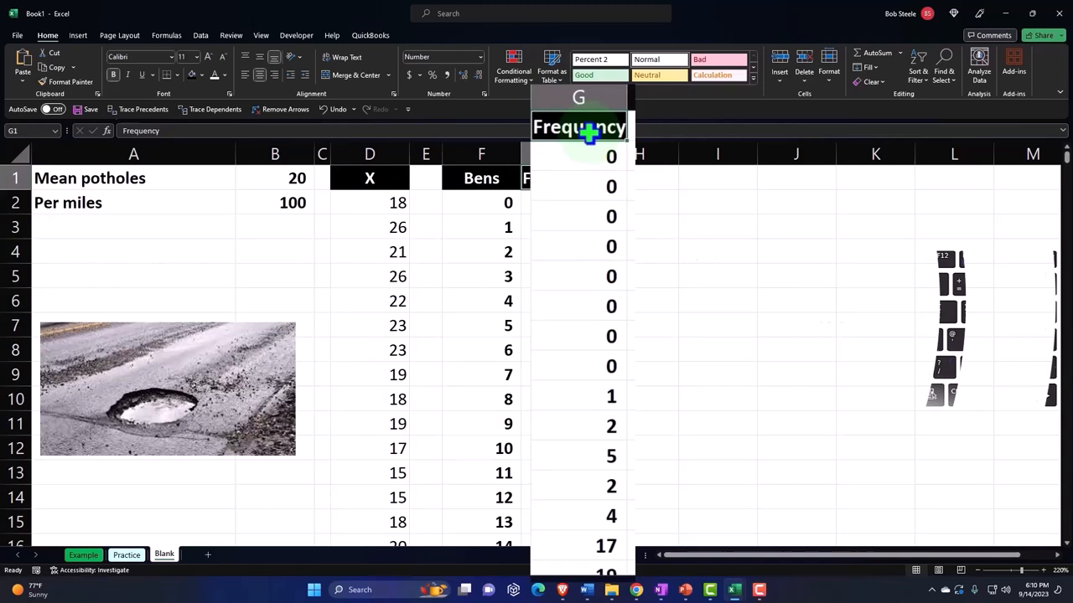
{"action": "scroll", "scroll_direction": "down", "scroll_amount": 3}
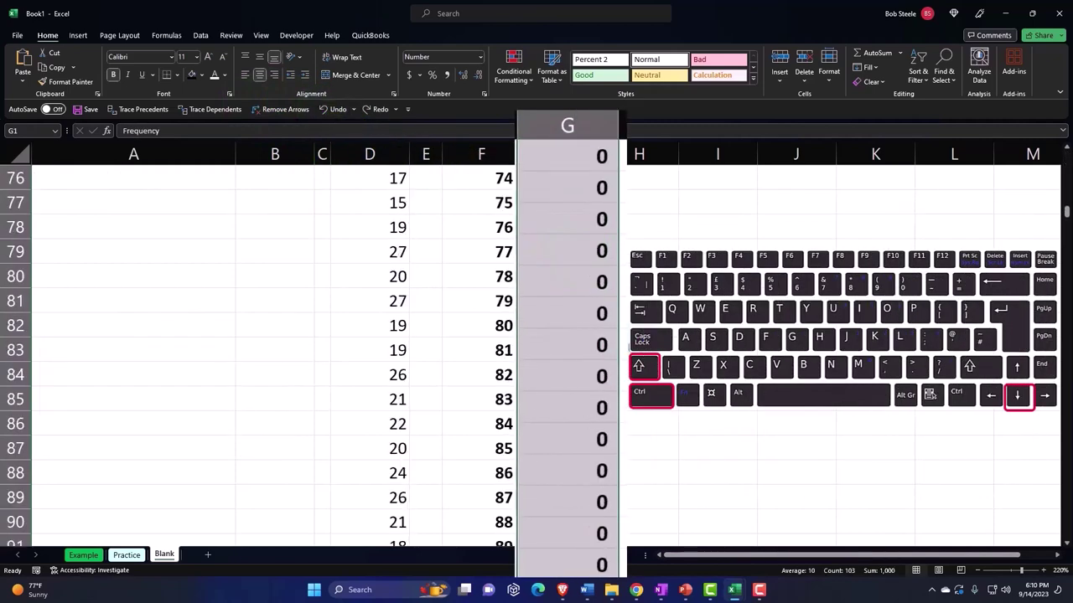
{"action": "scroll", "scroll_direction": "down", "scroll_amount": 3}
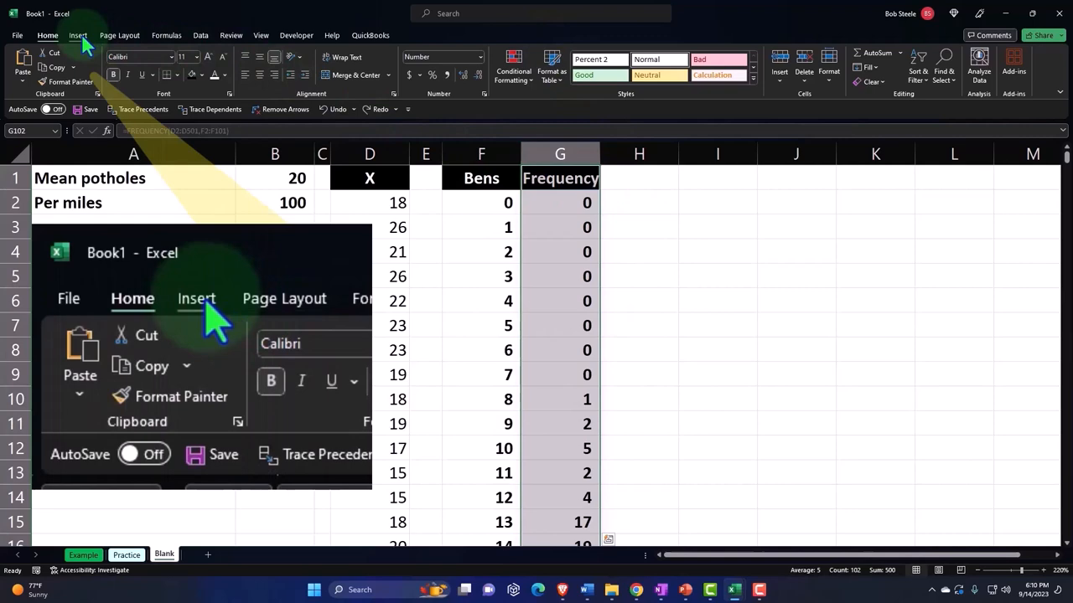
- Insert a 2-D clustered column chart of the frequencies and place it right of the table
{"action": "left_click", "coordinate": [77, 36]}
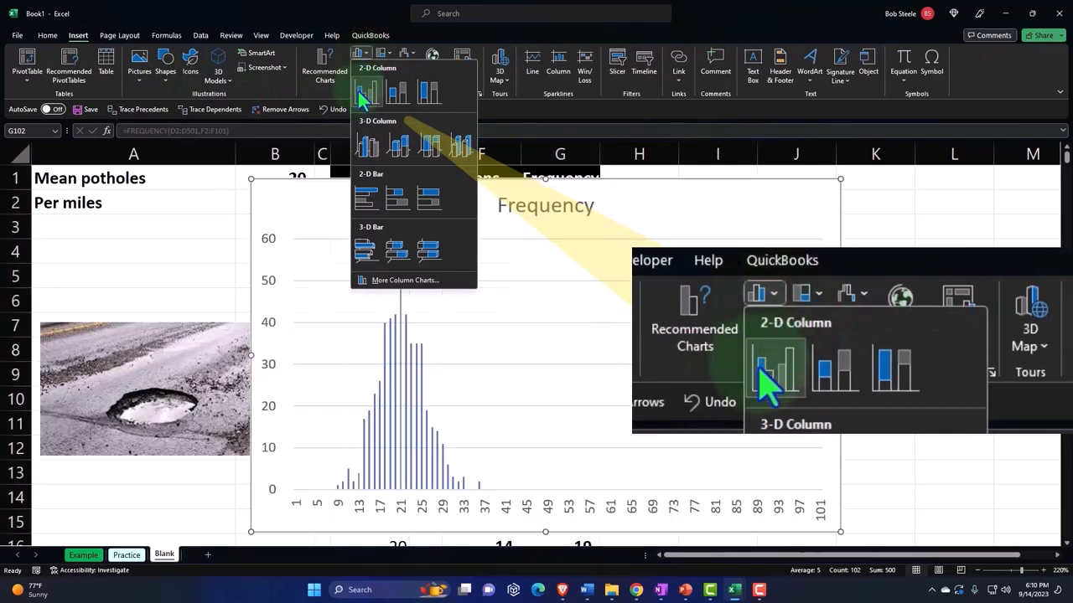
{"action": "left_click", "coordinate": [367, 90]}
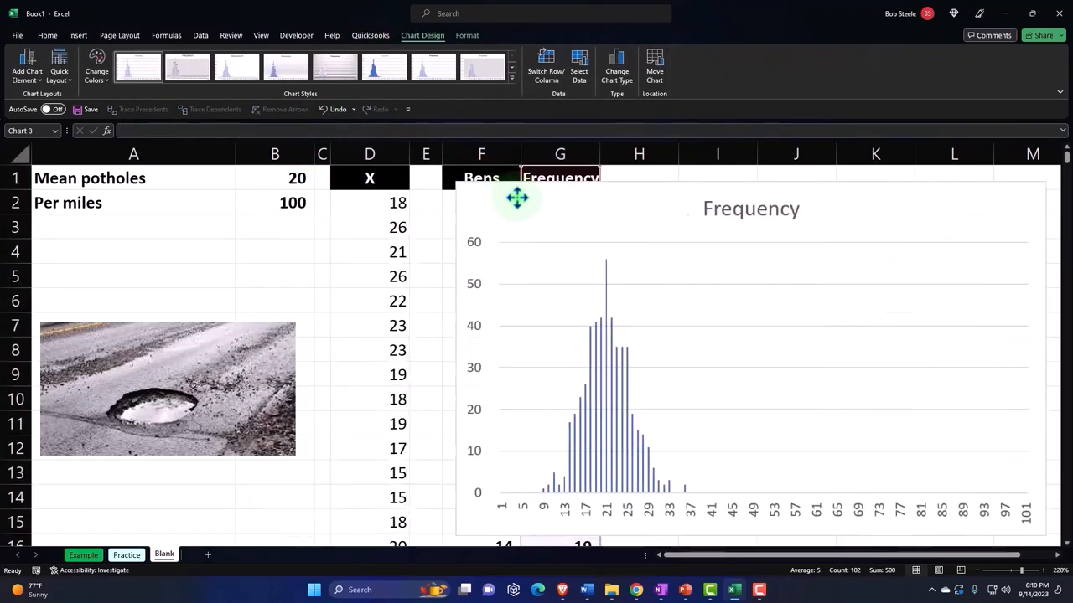
{"action": "left_click_drag", "start_coordinate": [516, 198], "coordinate": [670, 191]}
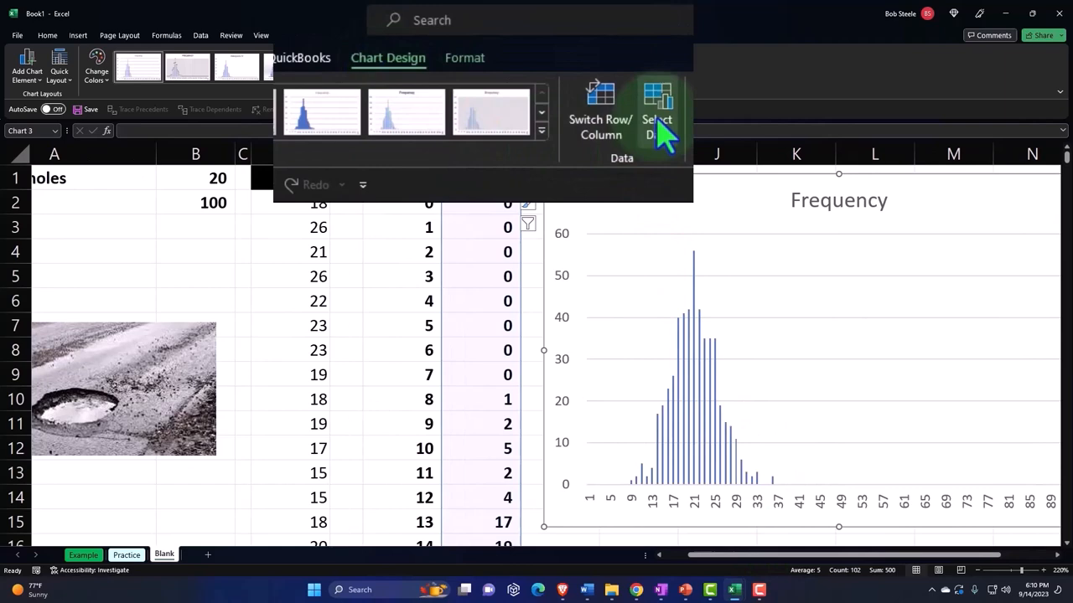
- Set the chart's horizontal axis labels to the bin range =Blank!$F$2:$F$102
{"action": "left_click", "coordinate": [657, 109]}
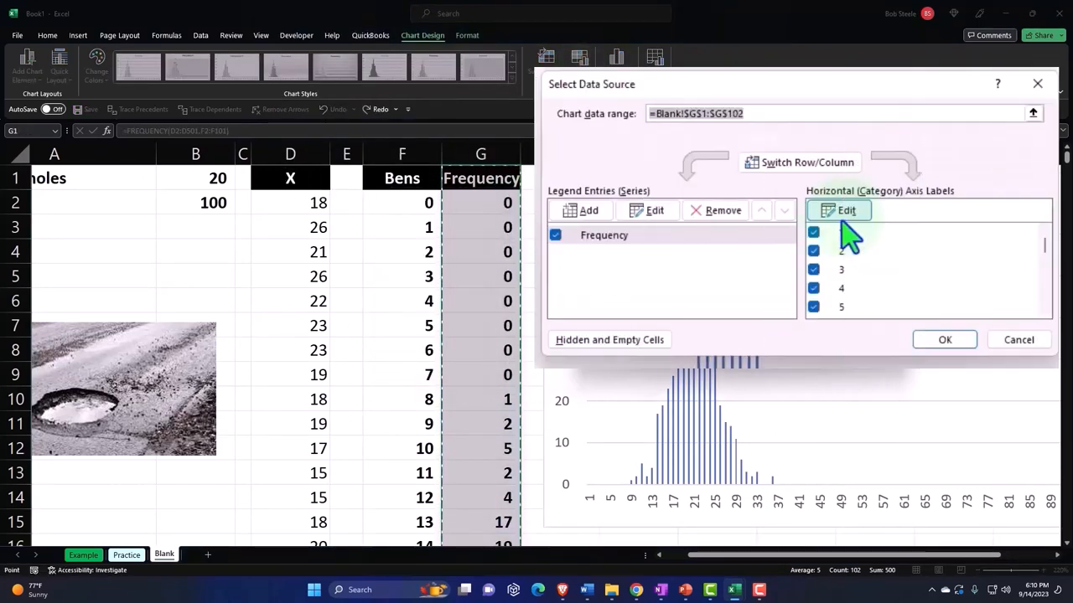
{"action": "left_click", "coordinate": [838, 211]}
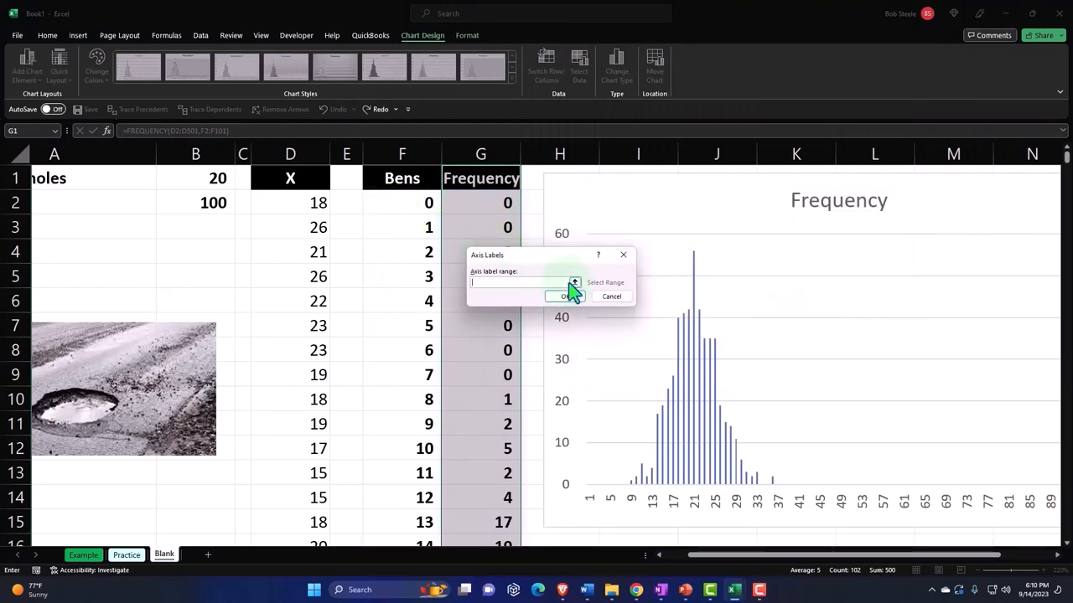
{"action": "left_click", "coordinate": [575, 281]}
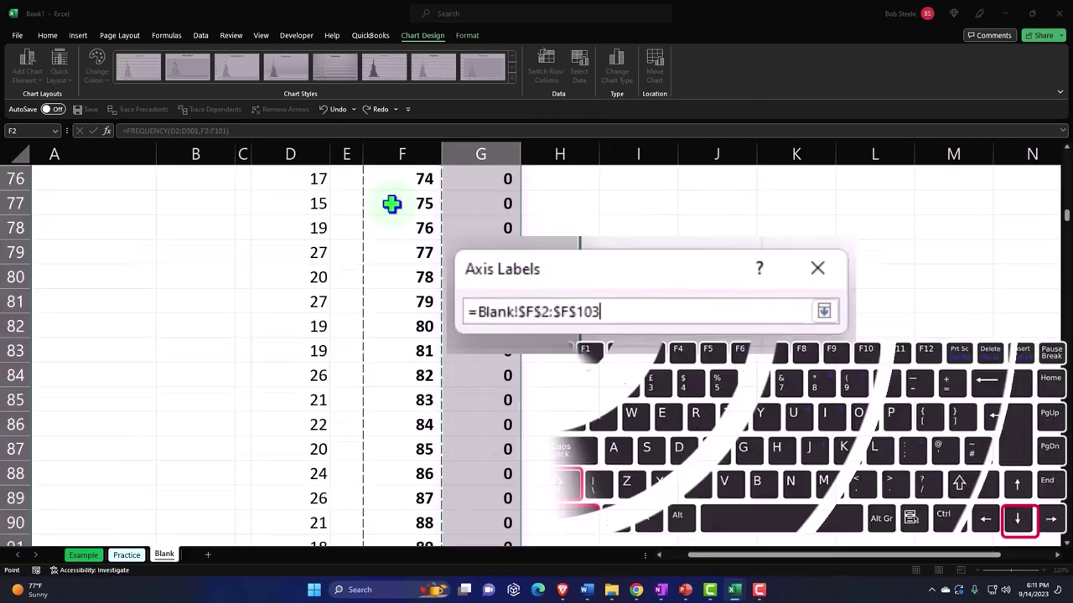
{"action": "scroll", "scroll_direction": "down", "scroll_amount": 3}
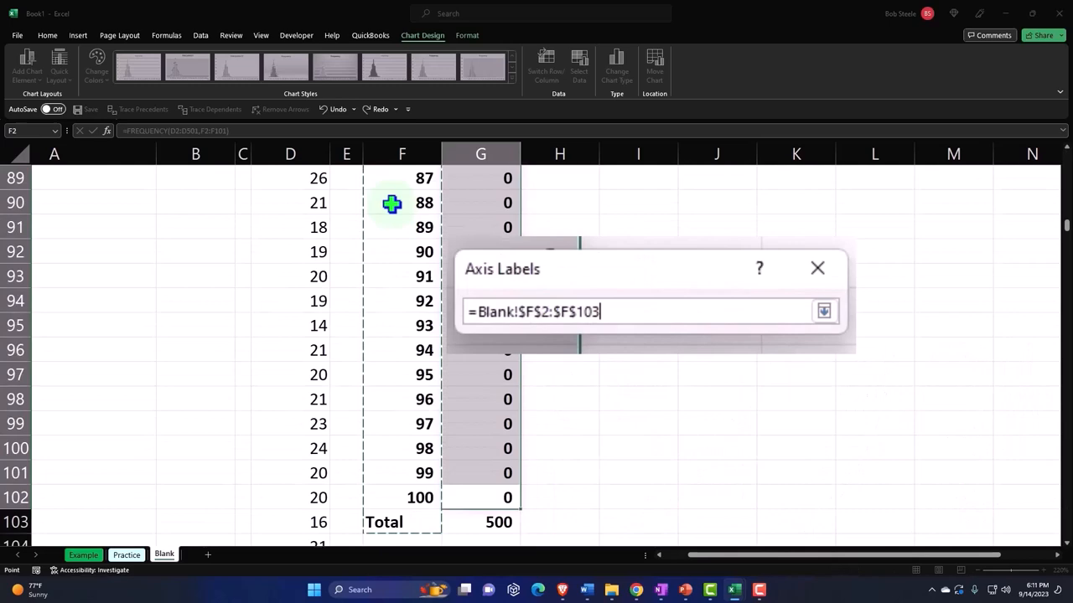
{"action": "key", "text": "backspace"}
{"action": "type", "text": "2"}
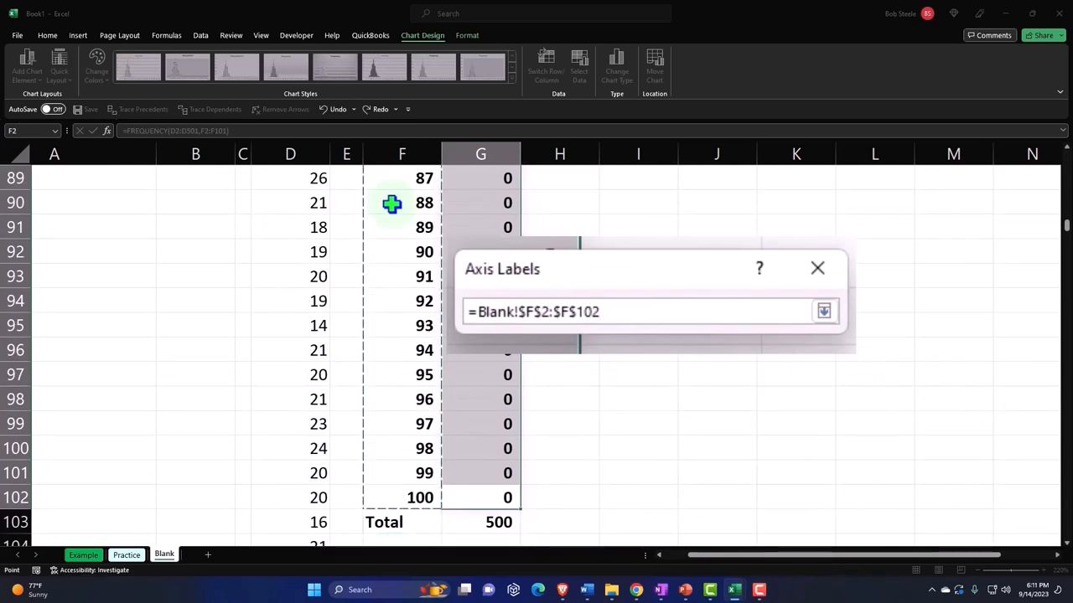
{"action": "left_click", "coordinate": [823, 310]}
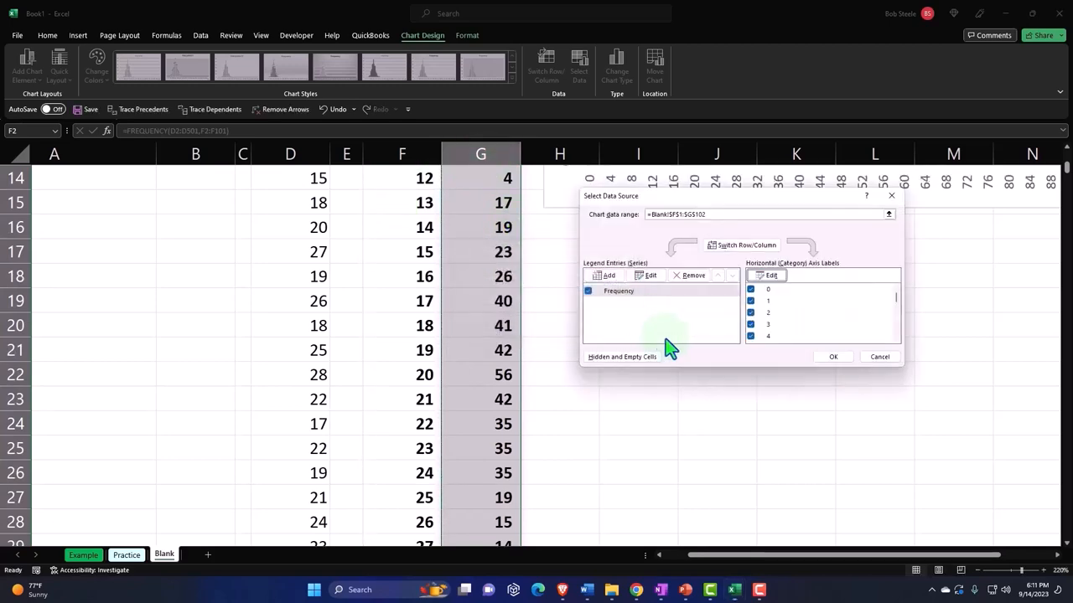
{"action": "left_click", "coordinate": [833, 355]}
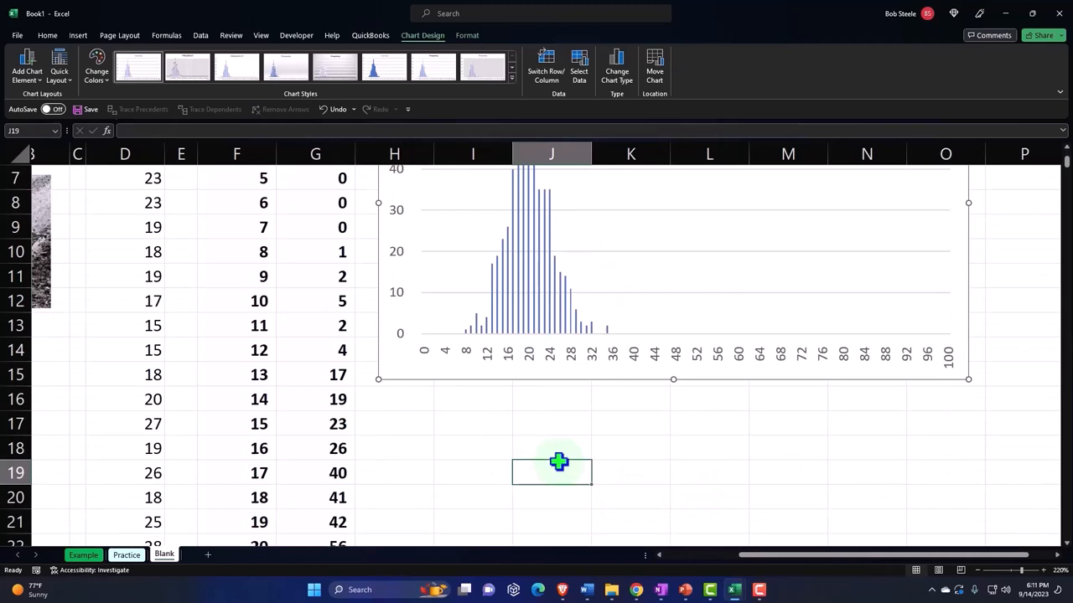
- Drag the Frequency chart past column M to clear space beside the table
{"action": "left_click", "coordinate": [551, 473]}
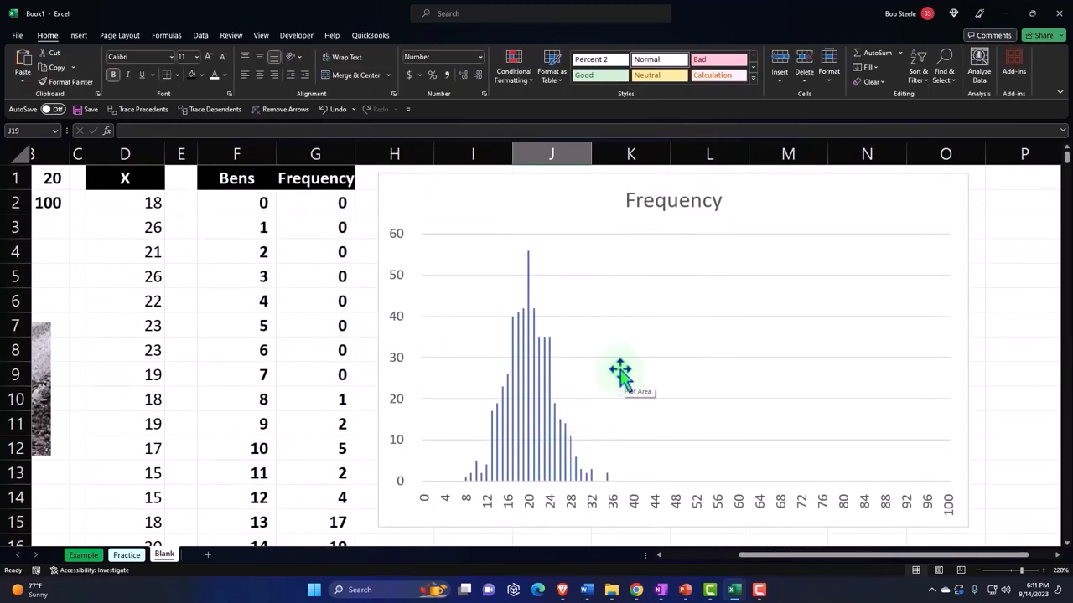
{"action": "mouse_move", "coordinate": [612, 370]}
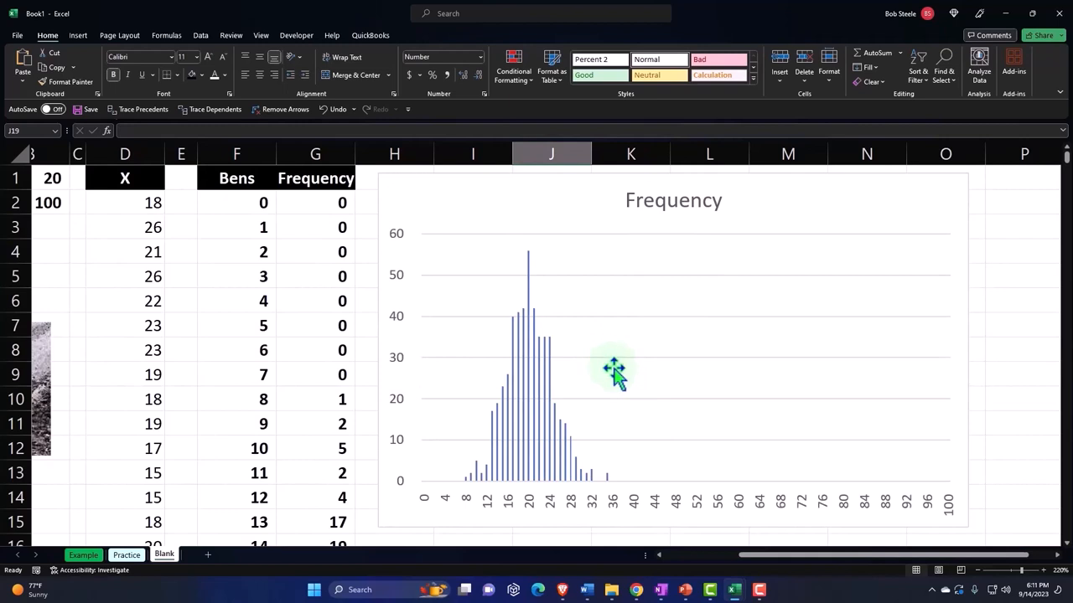
{"action": "mouse_move", "coordinate": [428, 193]}
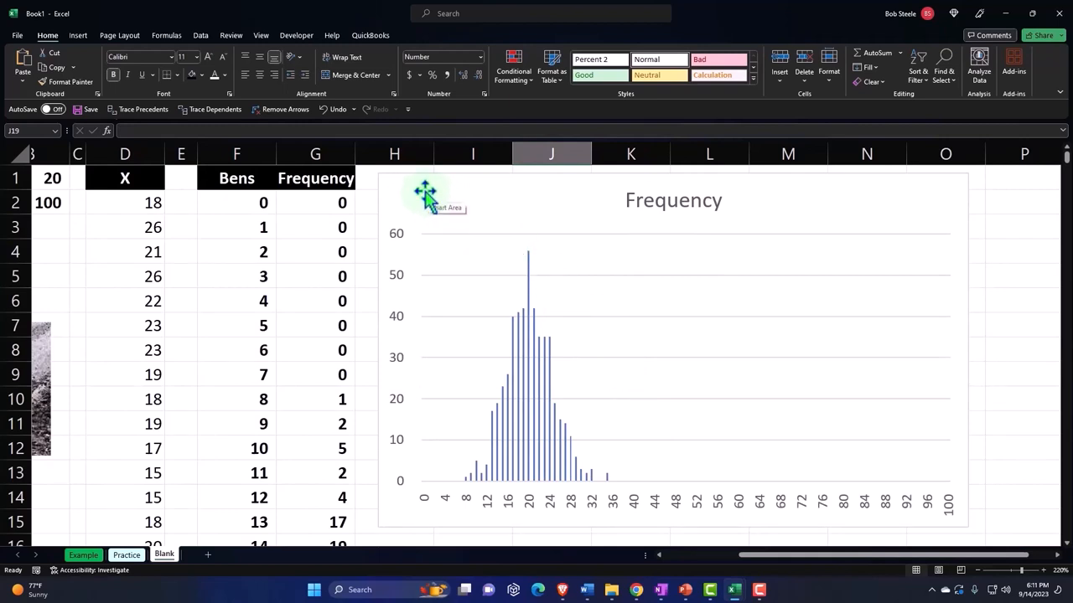
{"action": "left_click_drag", "start_coordinate": [426, 191], "coordinate": [758, 201]}
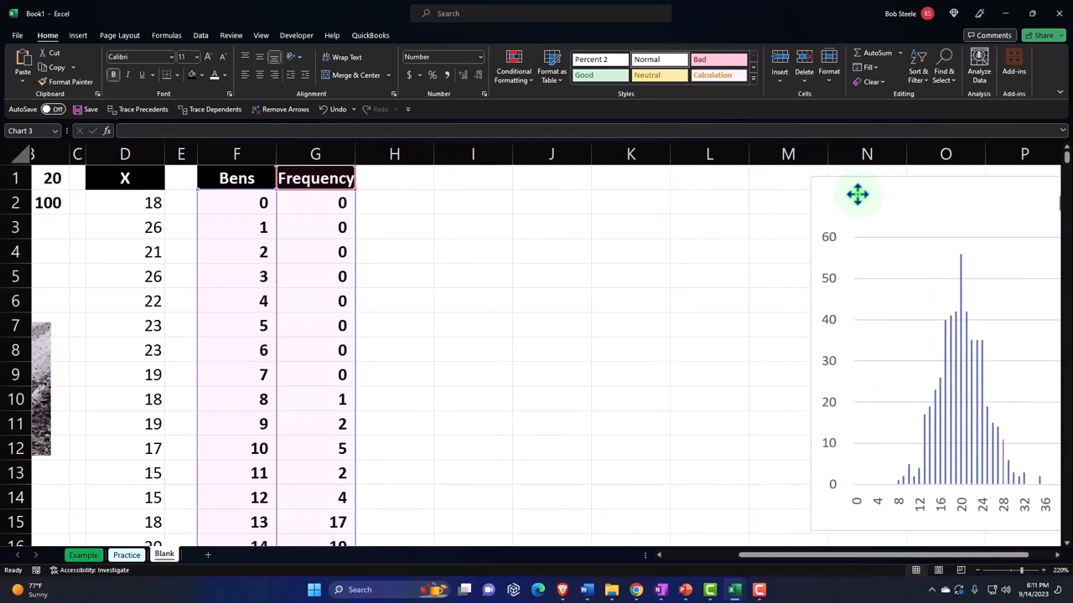
{"action": "left_click", "coordinate": [550, 252]}
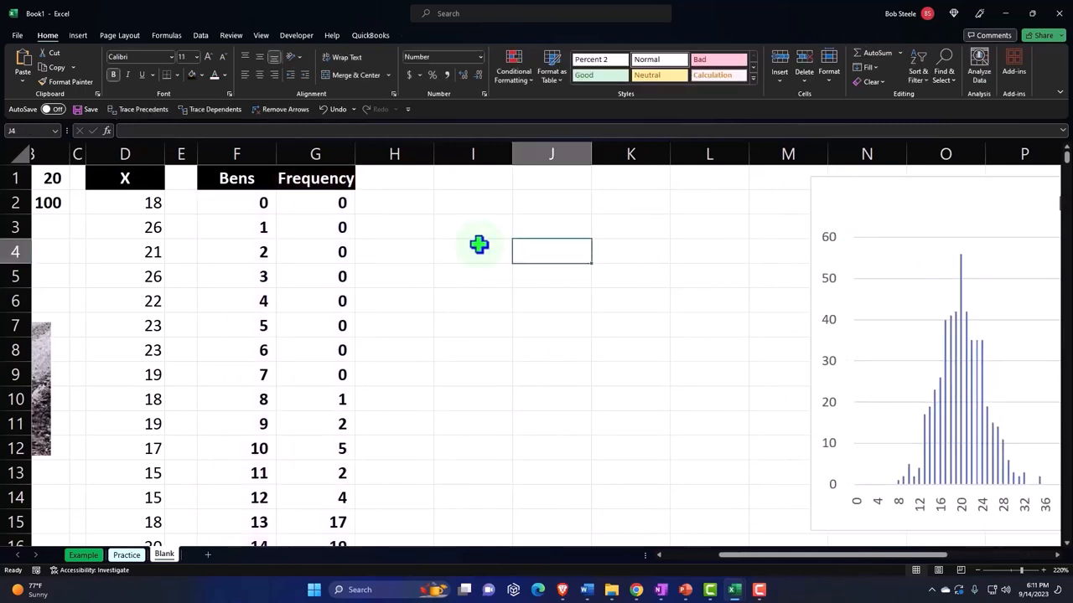
- Add a '% of Total' heading in H1 and enter =G2/$G$103 as a two-decimal percentage
{"action": "left_click", "coordinate": [394, 177]}
{"action": "type", "text": "% o"}
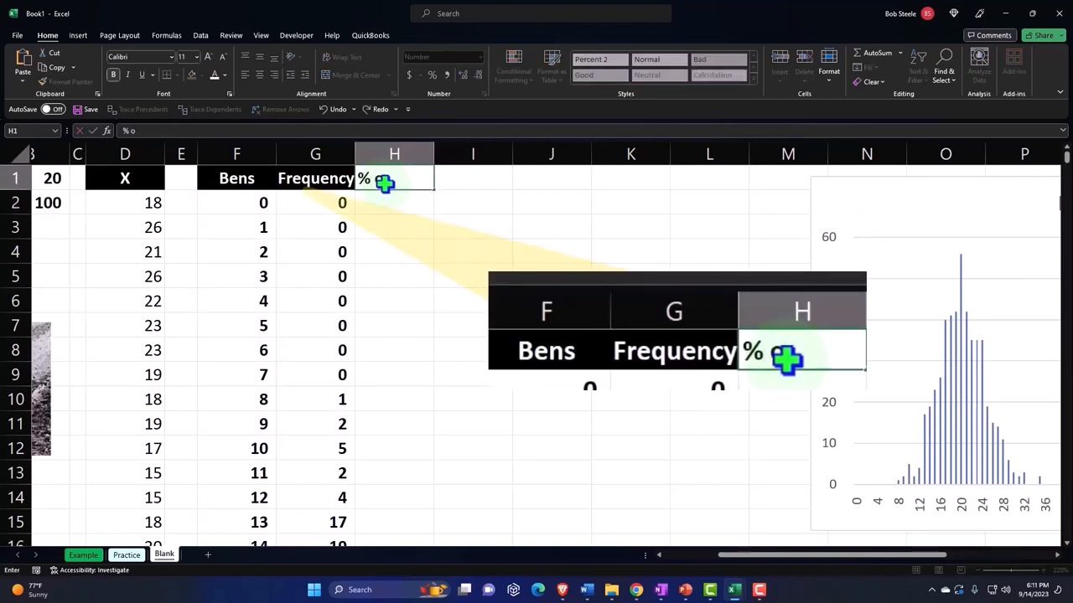
{"action": "type", "text": "Total"}
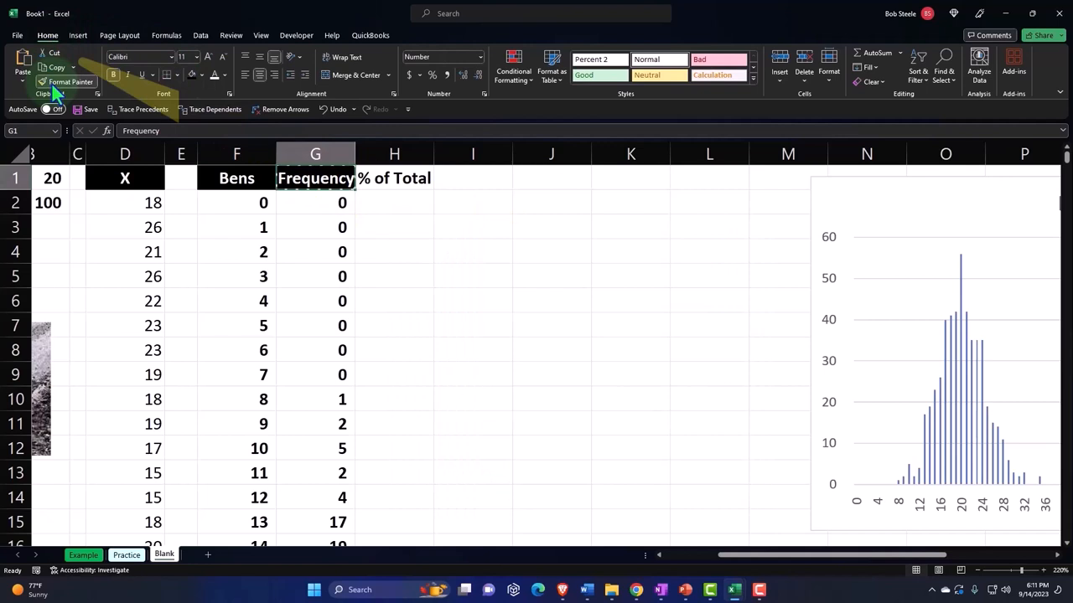
{"action": "left_click", "coordinate": [394, 201]}
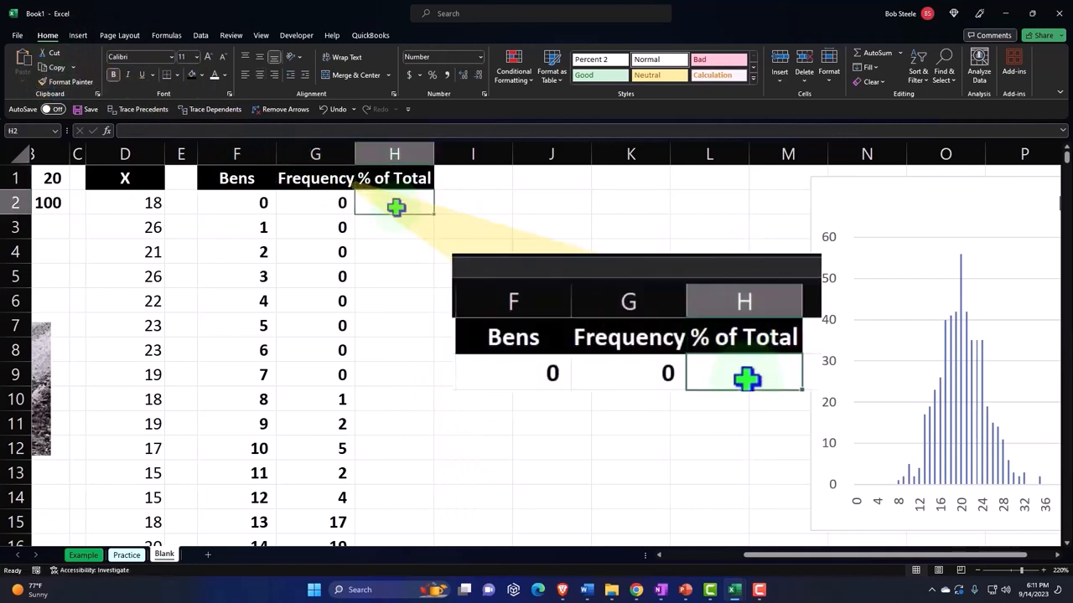
{"action": "type", "text": "=G2/"}
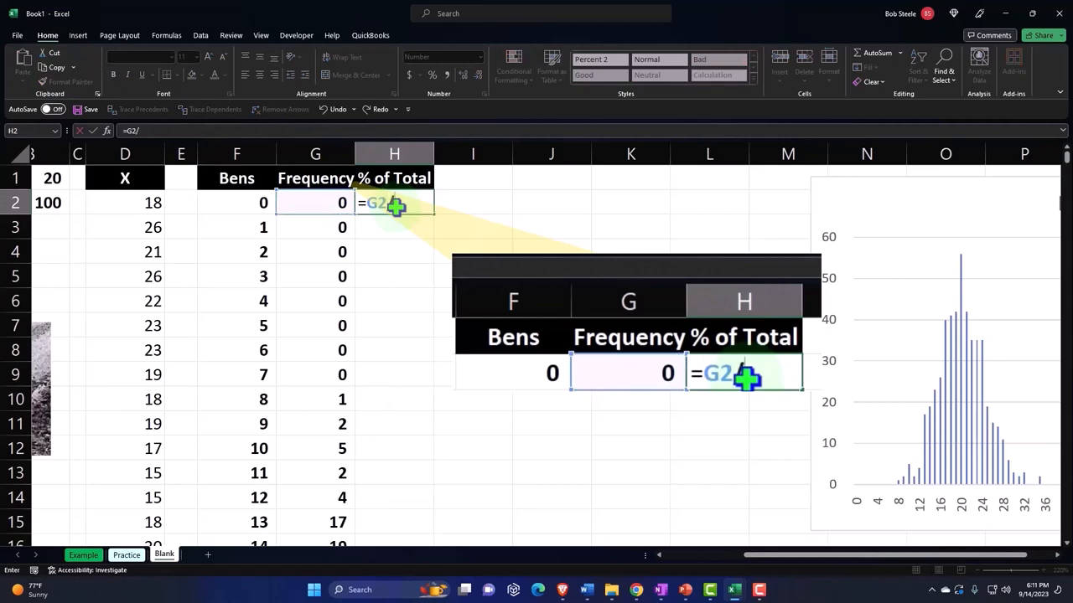
{"action": "scroll", "scroll_direction": "down", "scroll_amount": 3}
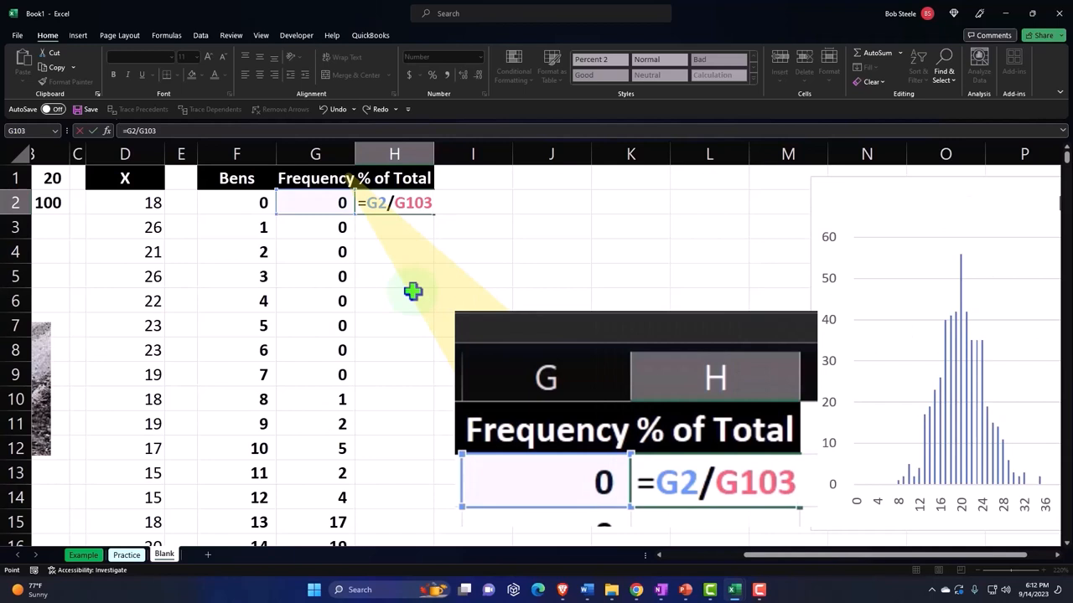
{"action": "key", "text": "f4"}
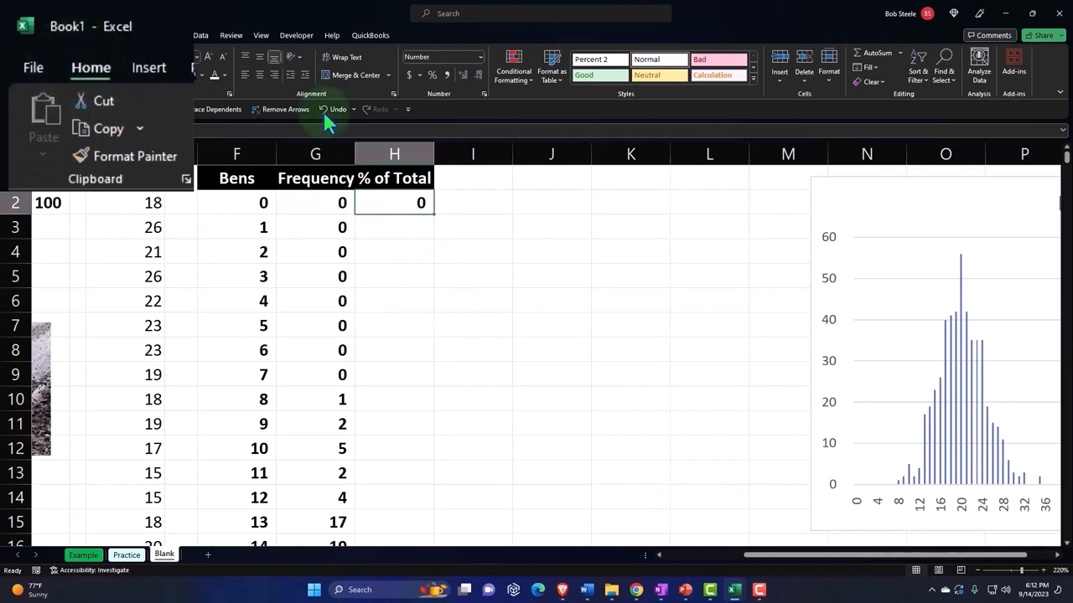
{"action": "left_click", "coordinate": [533, 107]}
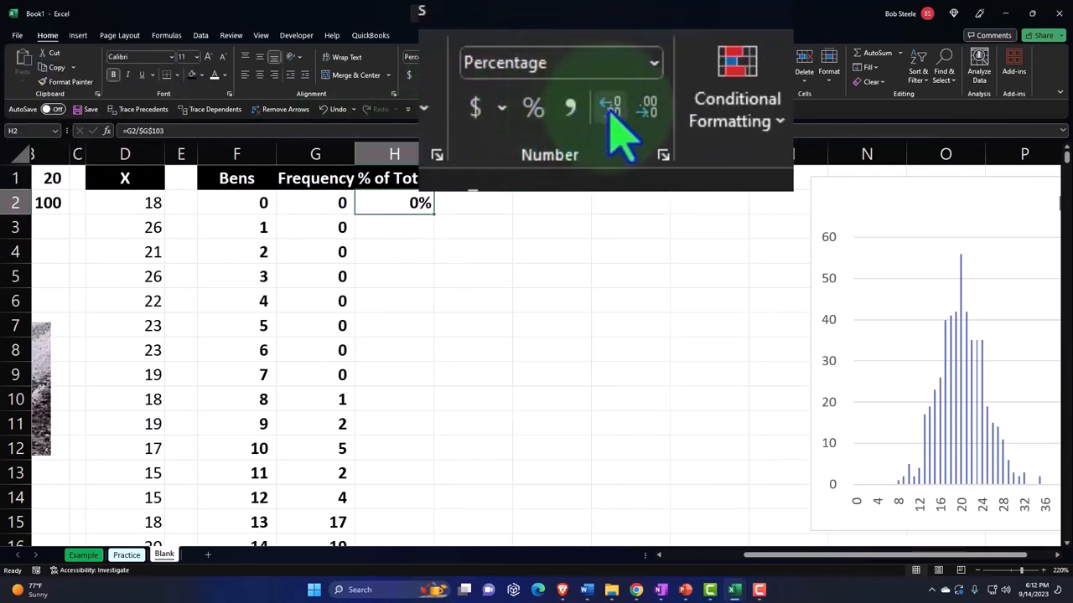
{"action": "left_click", "coordinate": [647, 107]}
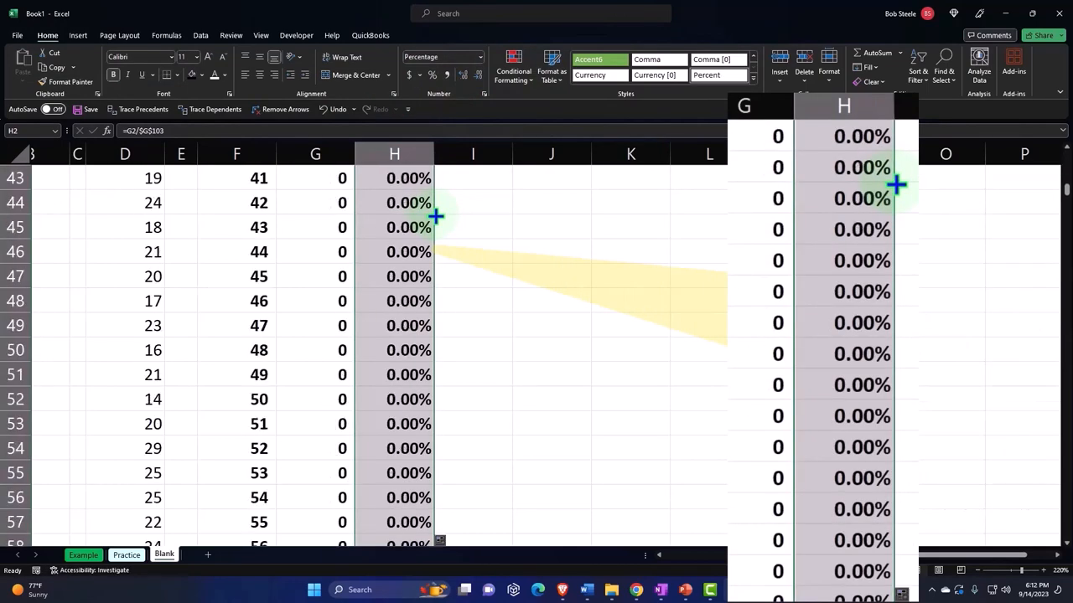
- Fill the percentages down and AutoSum them in H103, totaling 100.00%
{"action": "scroll", "scroll_direction": "down", "scroll_amount": 3}
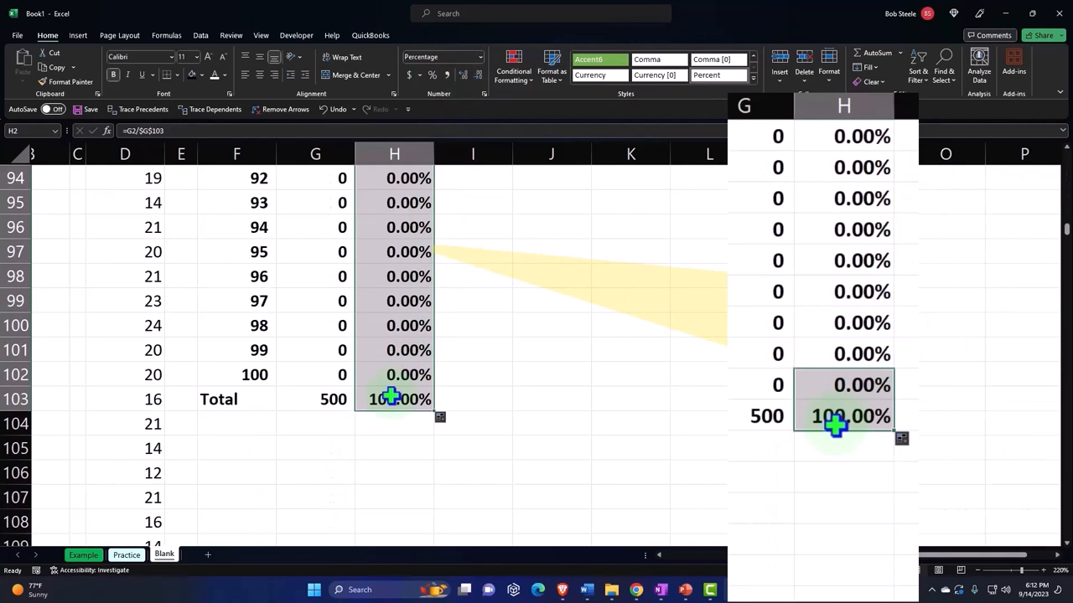
{"action": "left_click", "coordinate": [394, 423]}
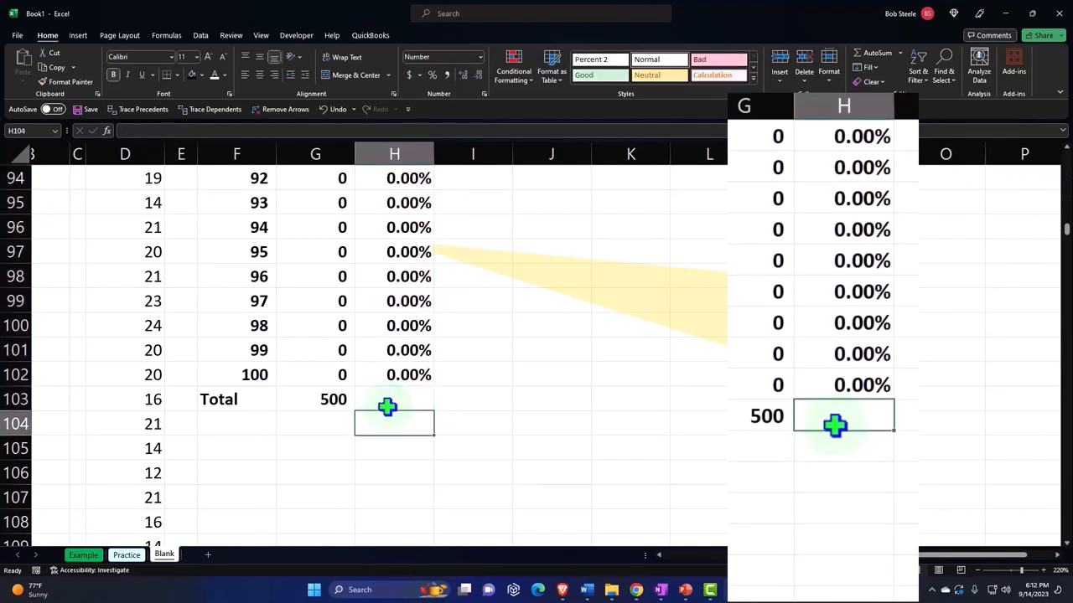
{"action": "left_click", "coordinate": [394, 399]}
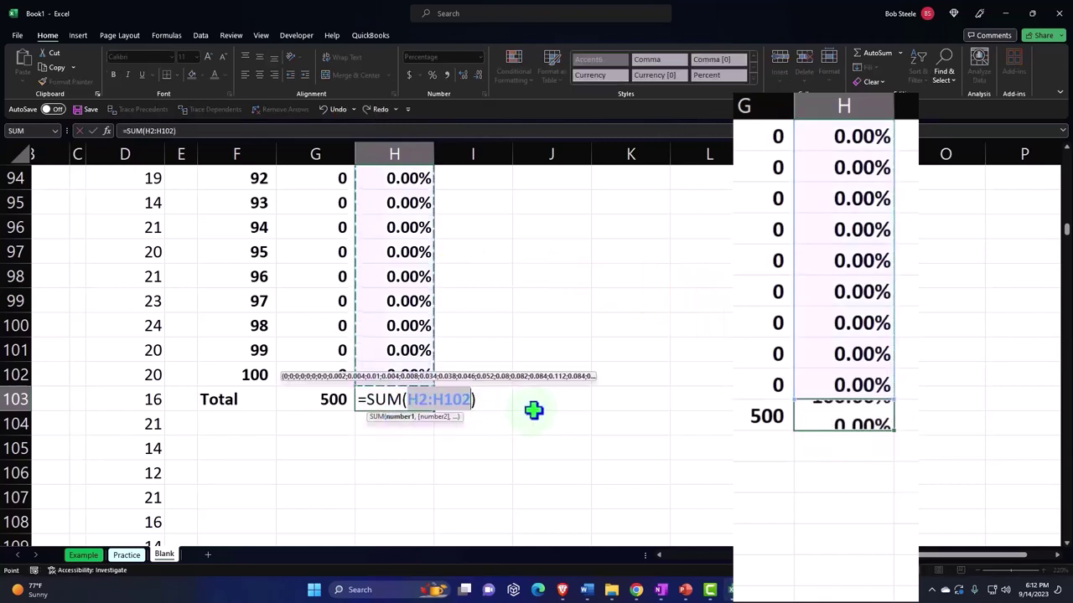
{"action": "key", "text": "Return"}
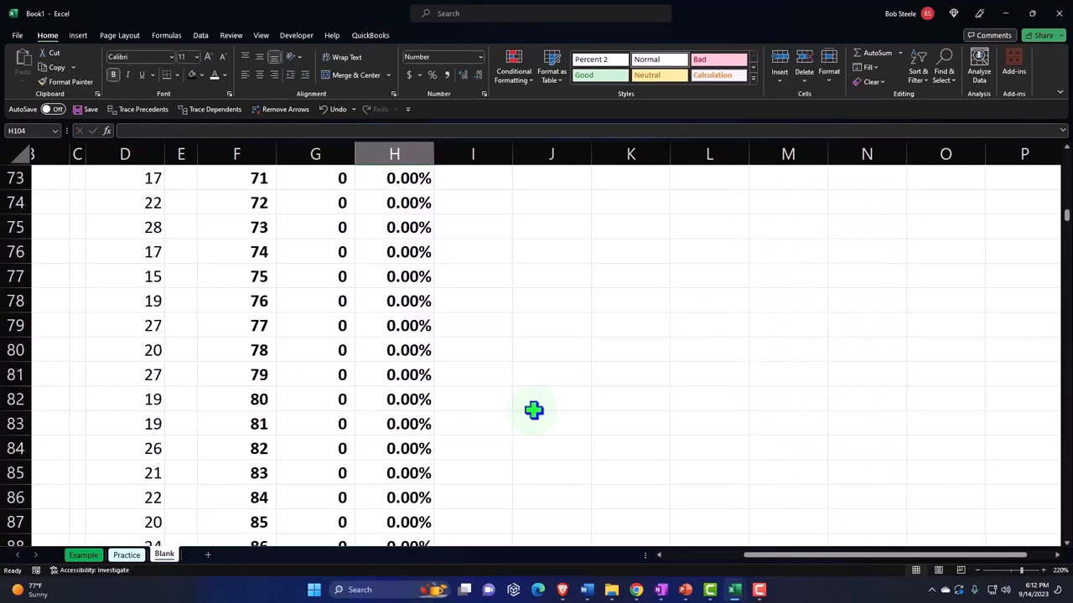
{"action": "scroll", "scroll_direction": "up", "scroll_amount": 3}
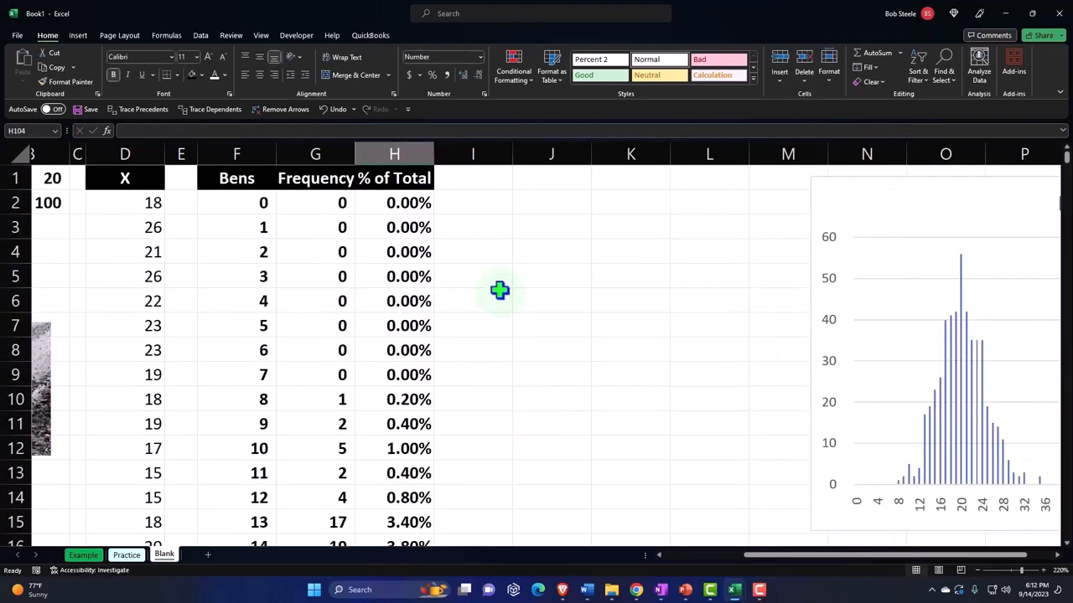
{"action": "mouse_move", "coordinate": [393, 178]}
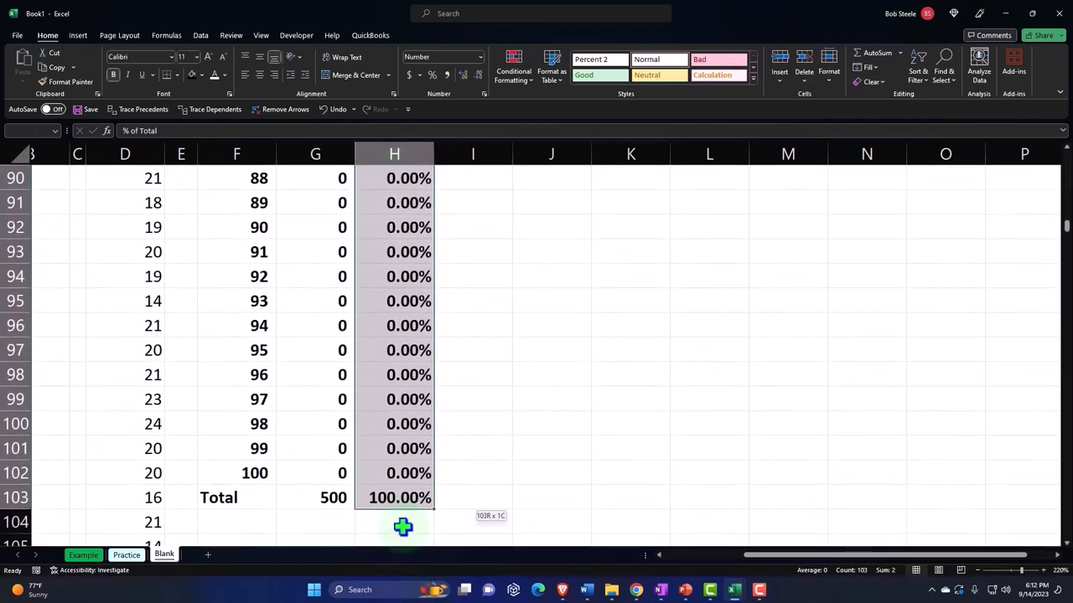
{"action": "scroll", "scroll_direction": "up", "scroll_amount": 3}
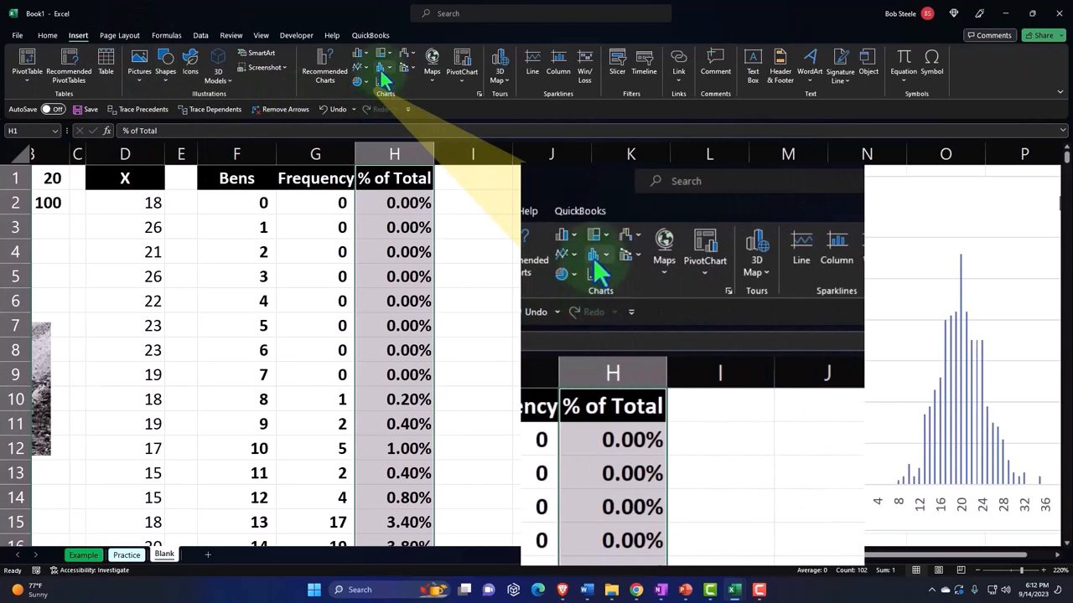
- Insert a column chart of % of Total with axis labels =Blank!$F$2:$F$102, below the first chart
{"action": "left_click", "coordinate": [360, 64]}
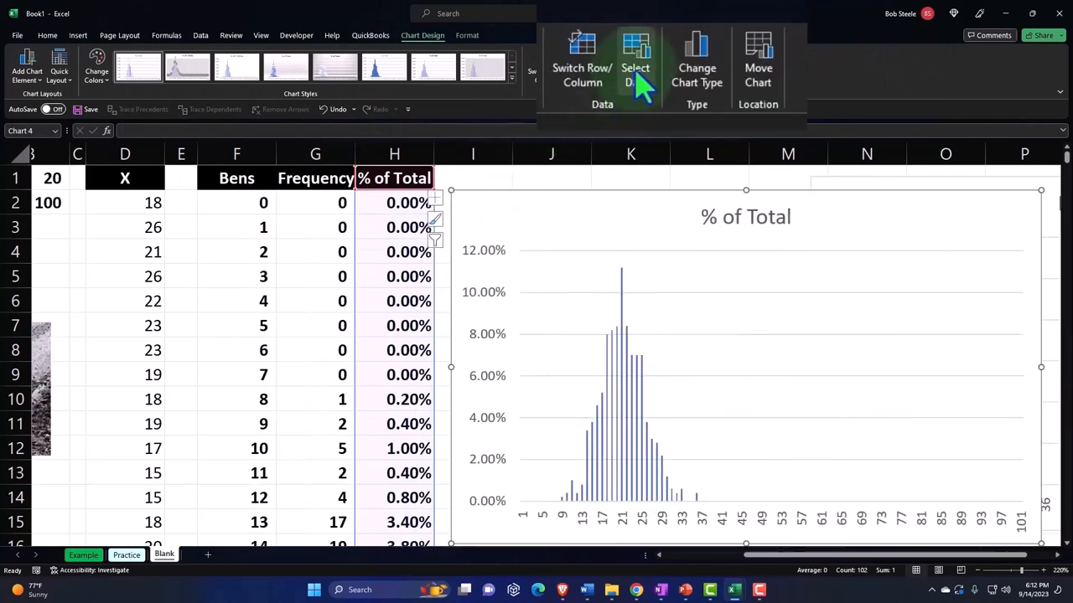
{"action": "left_click", "coordinate": [635, 64]}
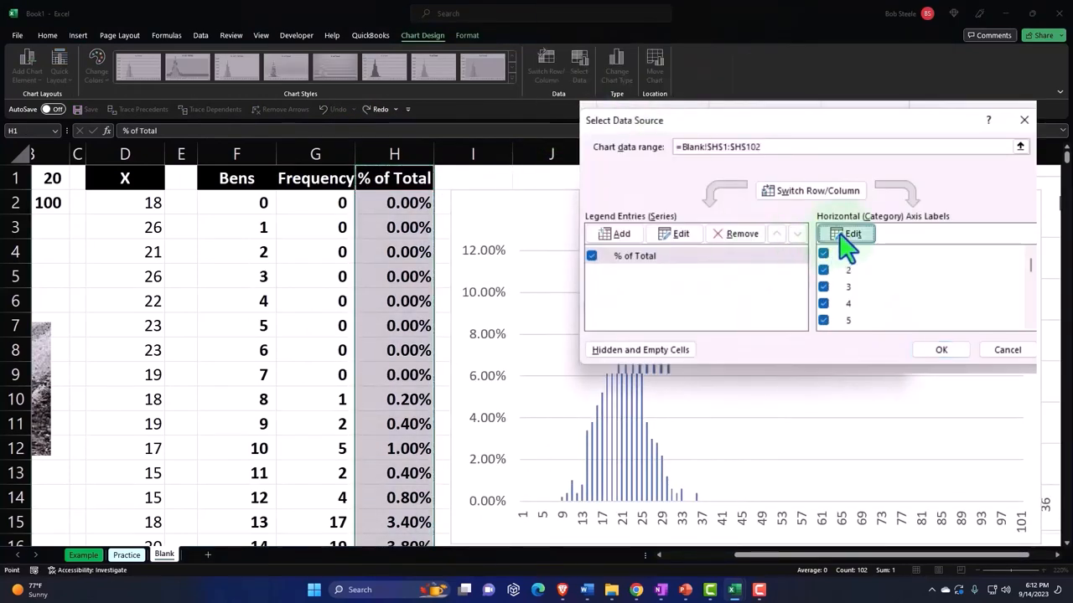
{"action": "left_click", "coordinate": [852, 234]}
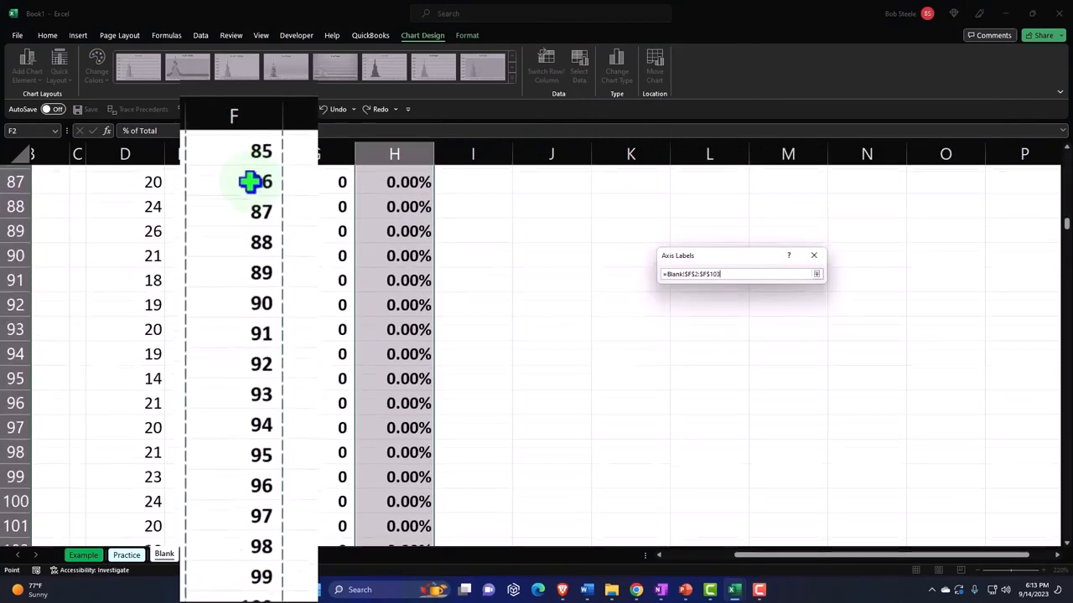
{"action": "scroll", "scroll_direction": "down", "scroll_amount": 3}
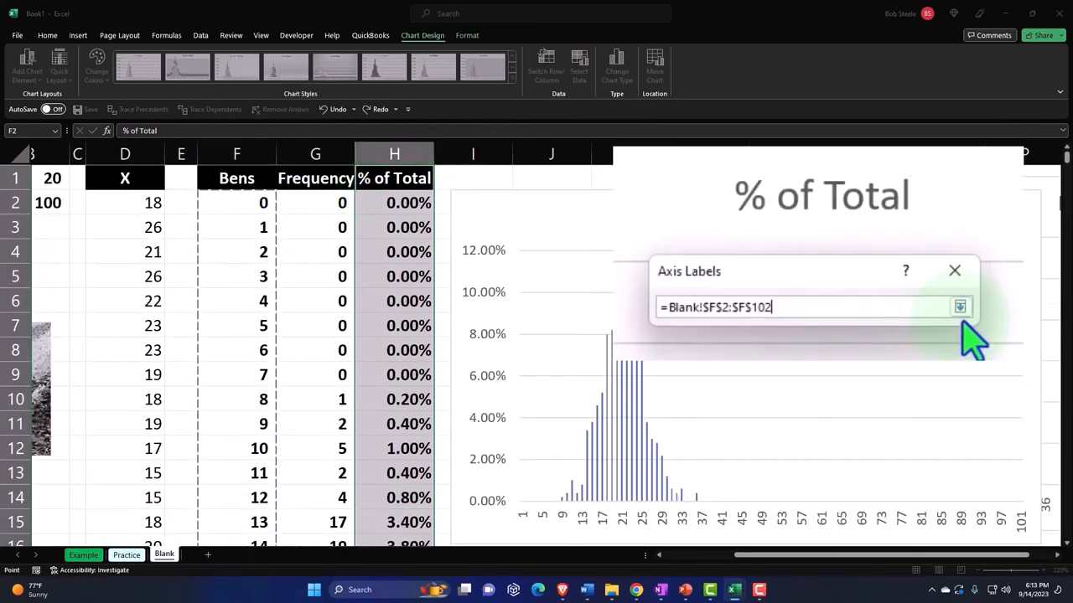
{"action": "left_click", "coordinate": [959, 306]}
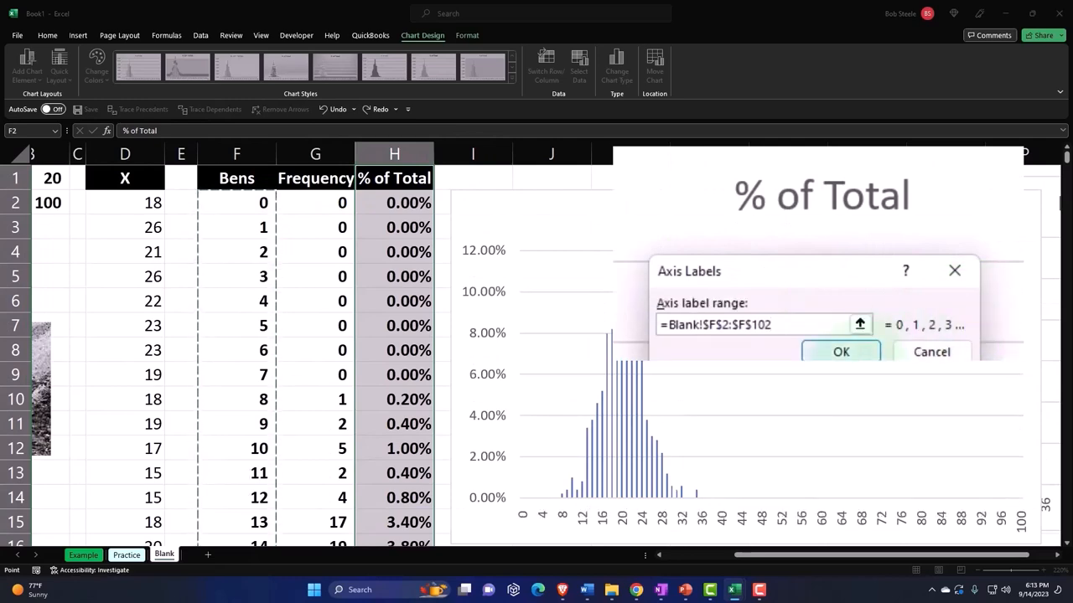
{"action": "left_click", "coordinate": [840, 352]}
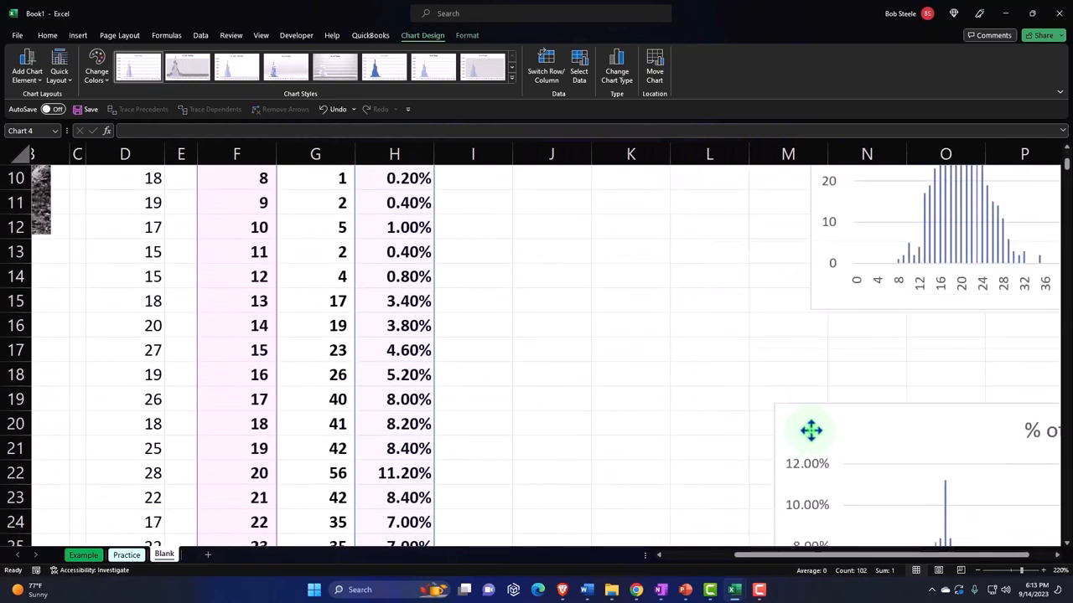
- Widen column J and label J2 Mean for the statistics
{"action": "scroll", "scroll_direction": "up", "scroll_amount": 3}
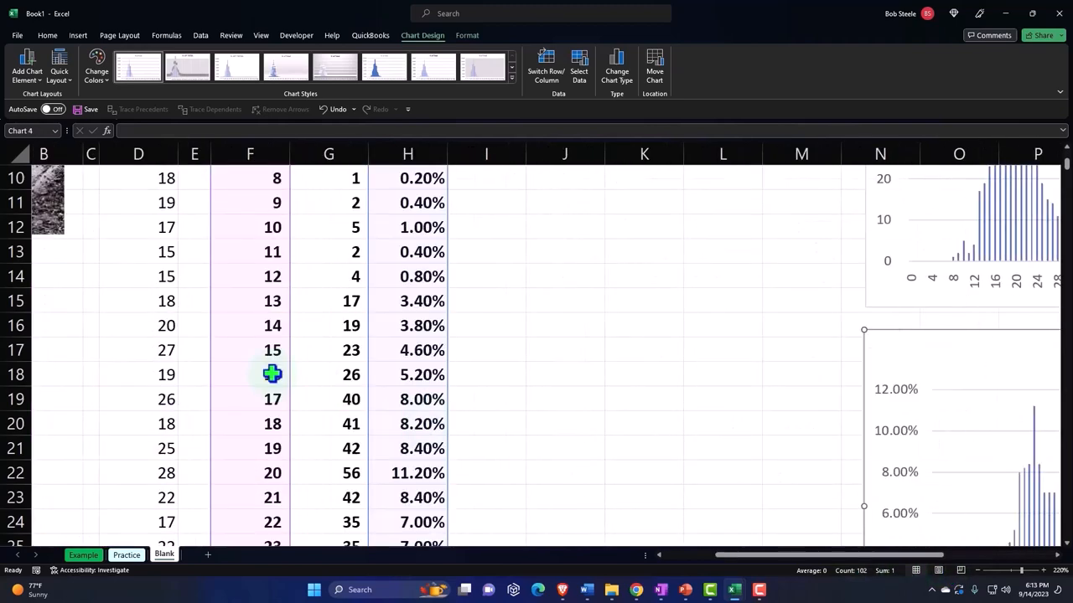
{"action": "left_click", "coordinate": [563, 201]}
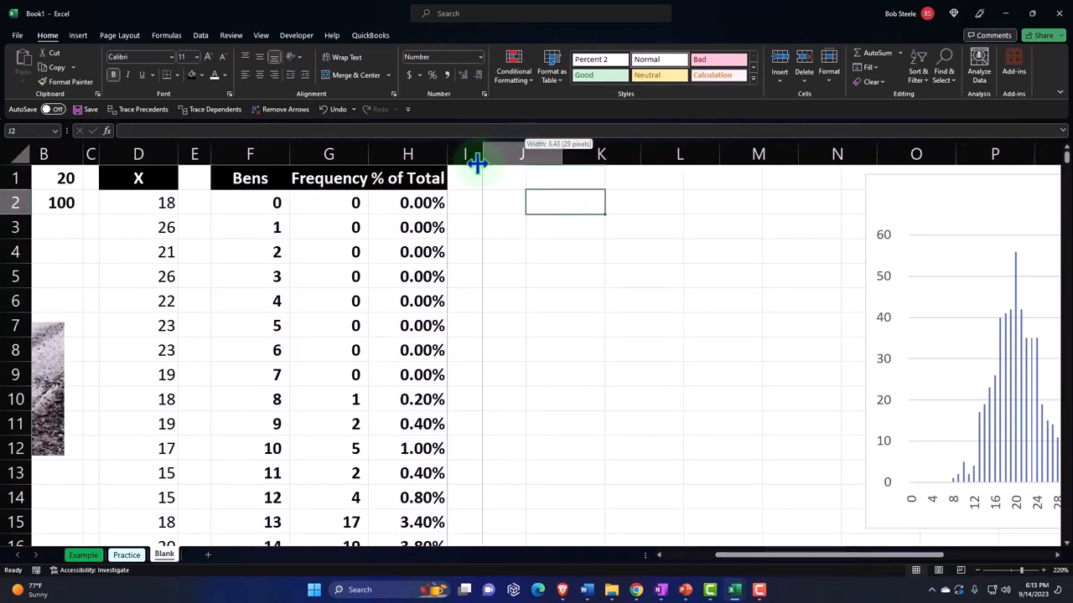
{"action": "left_click_drag", "start_coordinate": [476, 164], "coordinate": [462, 164]}
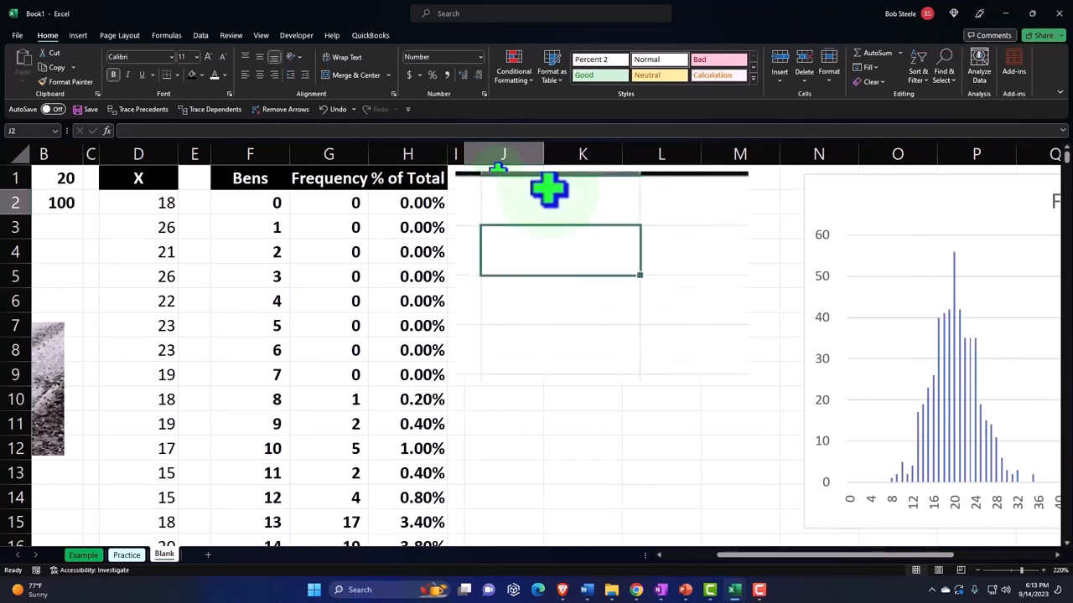
{"action": "type", "text": "Mean"}
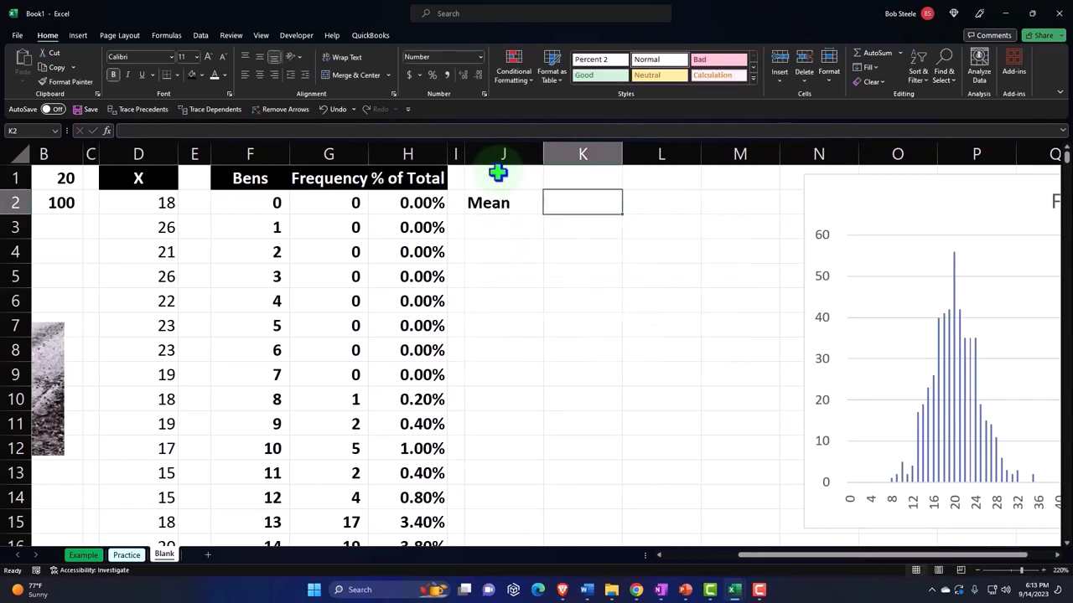
{"action": "mouse_move", "coordinate": [466, 283]}
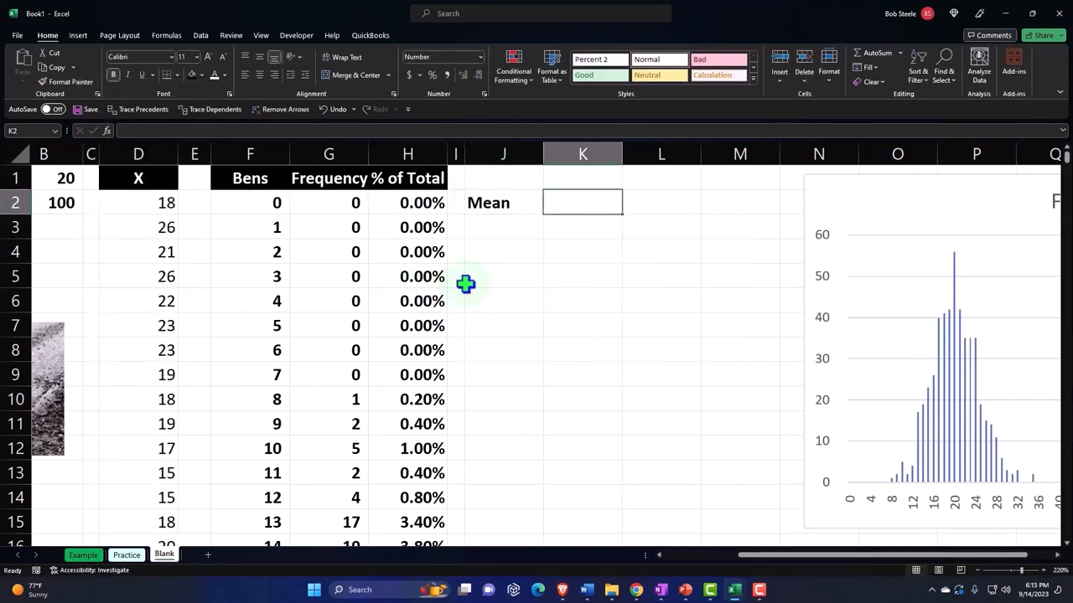
- Enter =AVERAGE(D2:D101) in K2 and show more decimals, giving 20.140
{"action": "type", "text": "=a"}
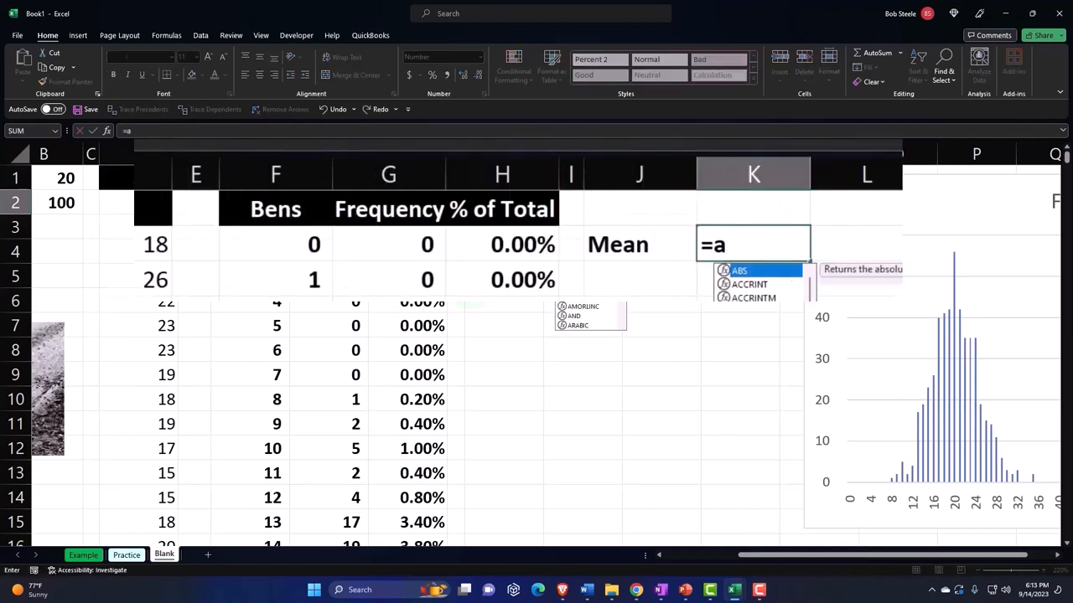
{"action": "type", "text": "verage(F2"}
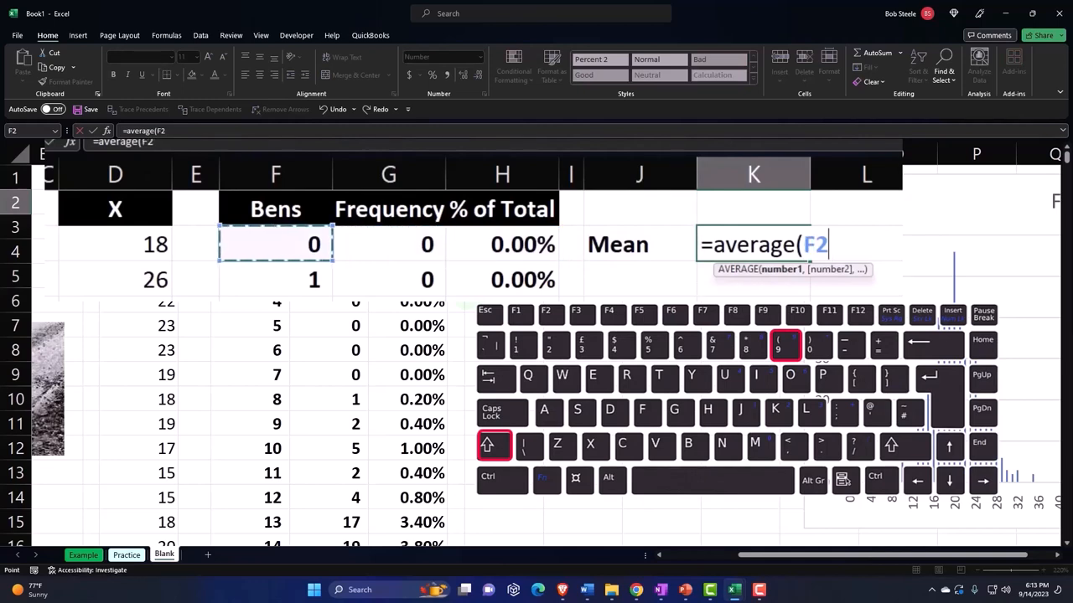
{"action": "left_click", "coordinate": [114, 245]}
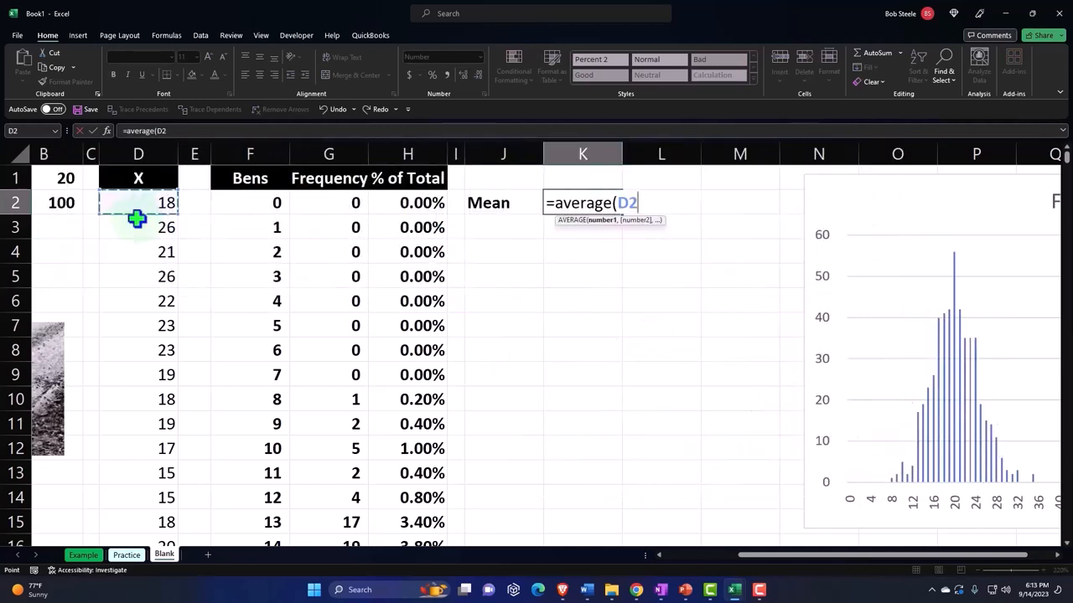
{"action": "key", "text": "ctrl+shift+down"}
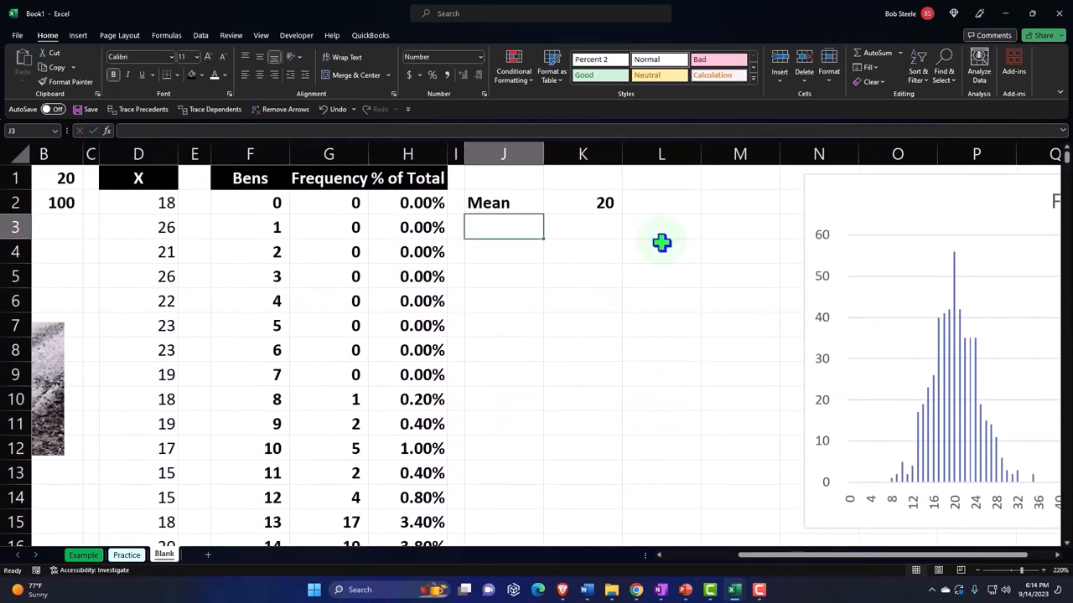
{"action": "left_click", "coordinate": [583, 202]}
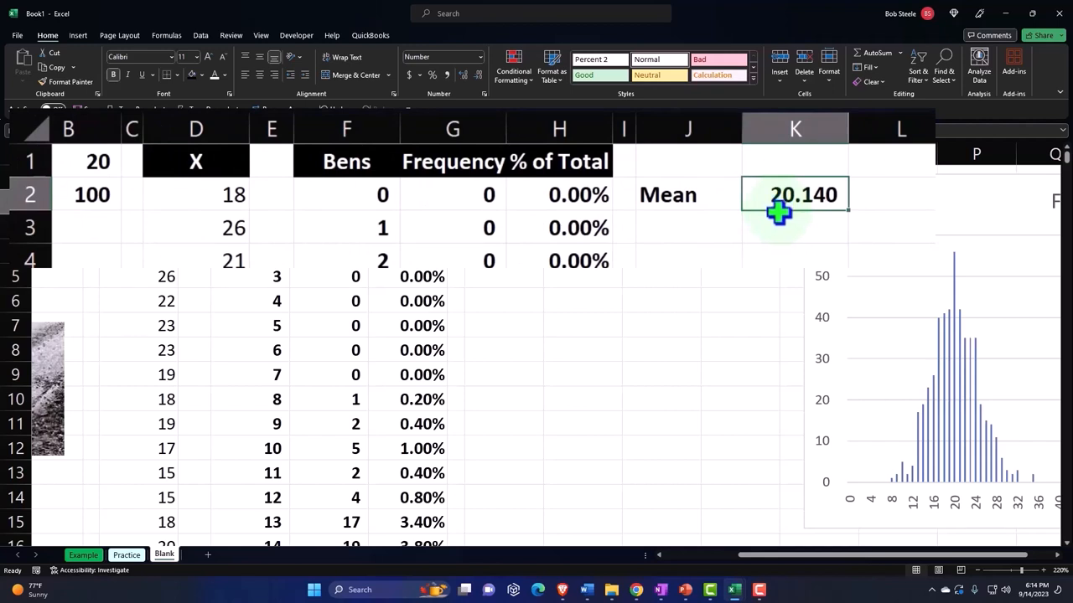
{"action": "left_click", "coordinate": [687, 228]}
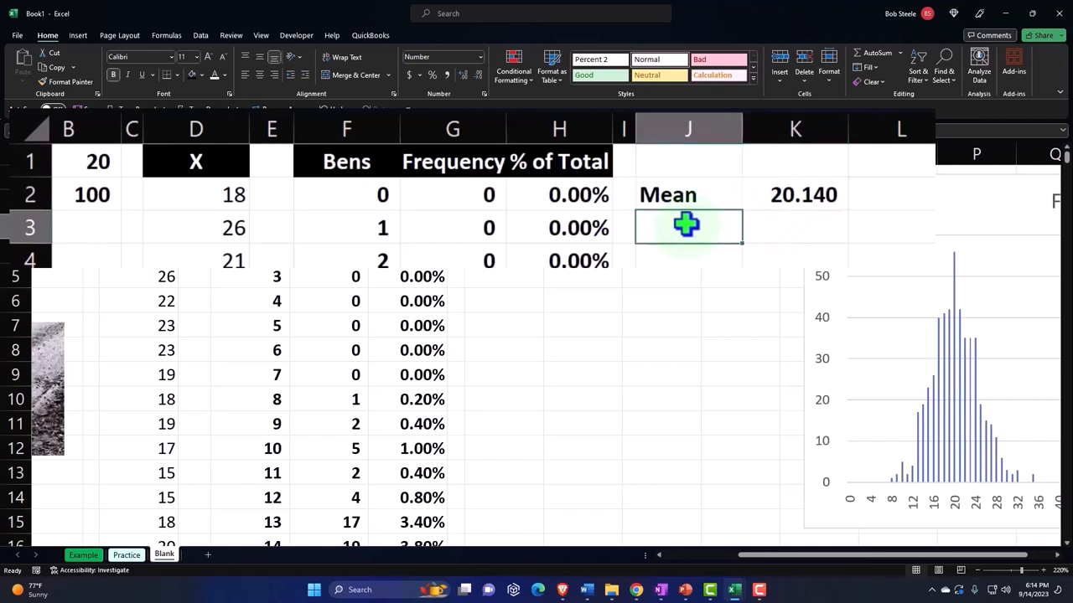
- Add a Variance p row with =VAR.P(D2:D101) in K3, returning 19.48
{"action": "type", "text": "Variance p"}
{"action": "left_click", "coordinate": [795, 228]}
{"action": "type", "text": "="}
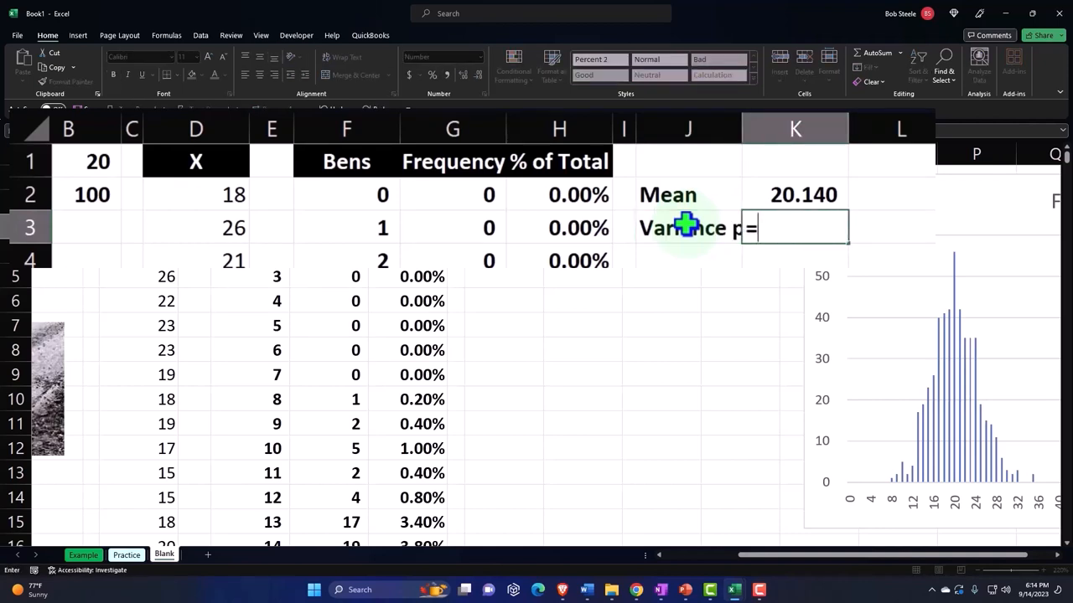
{"action": "type", "text": "VAR.P("}
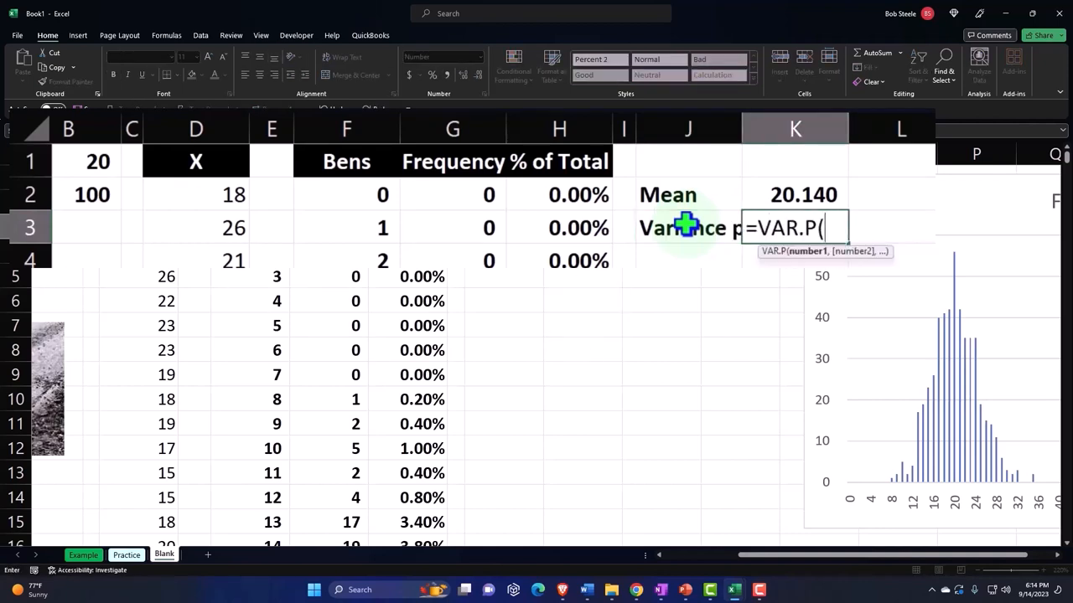
{"action": "left_click", "coordinate": [194, 194]}
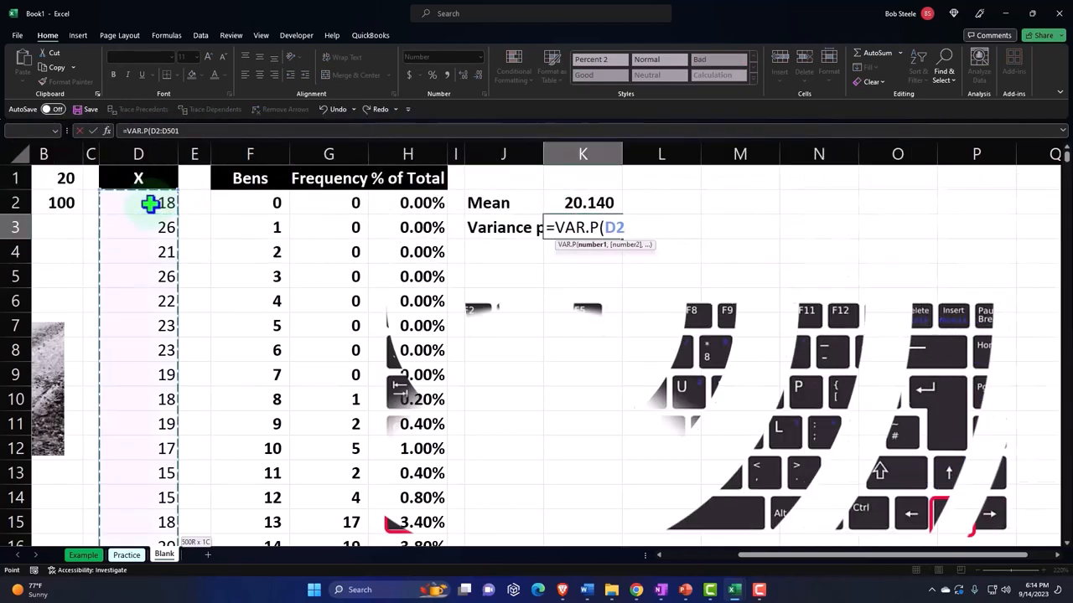
{"action": "key", "text": "Return"}
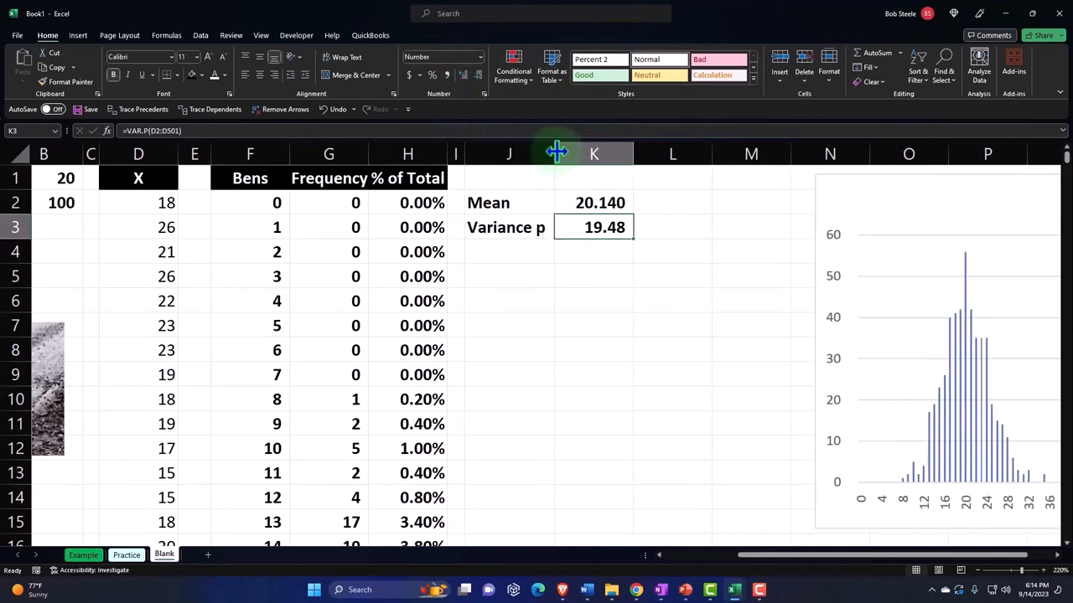
- Add a Variance s row with =VAR.S(D2:D101) in K4, returning 19.52
{"action": "left_click", "coordinate": [510, 252]}
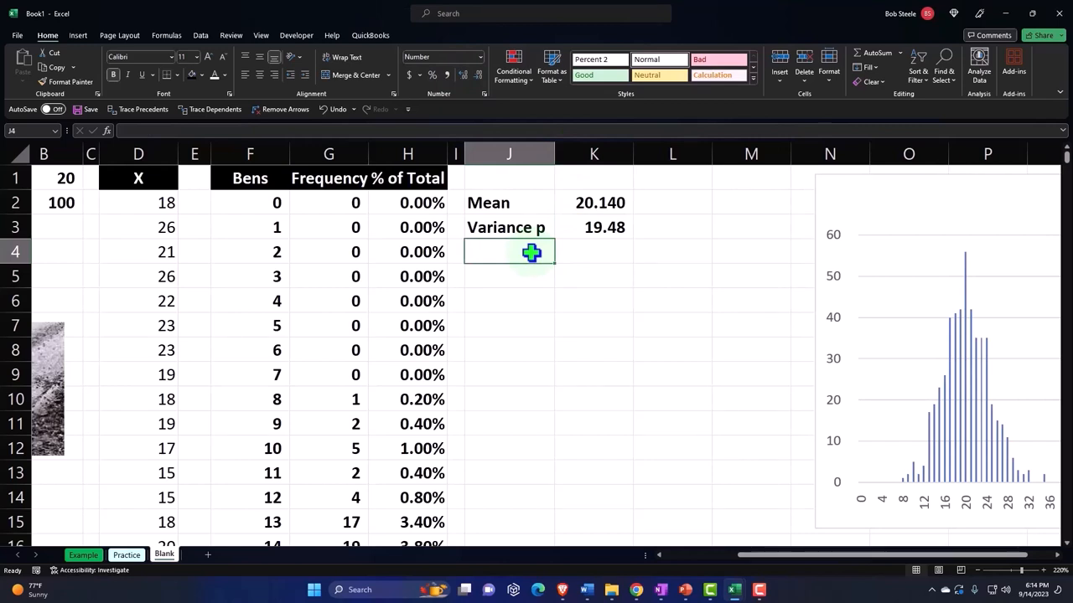
{"action": "type", "text": "Variance p"}
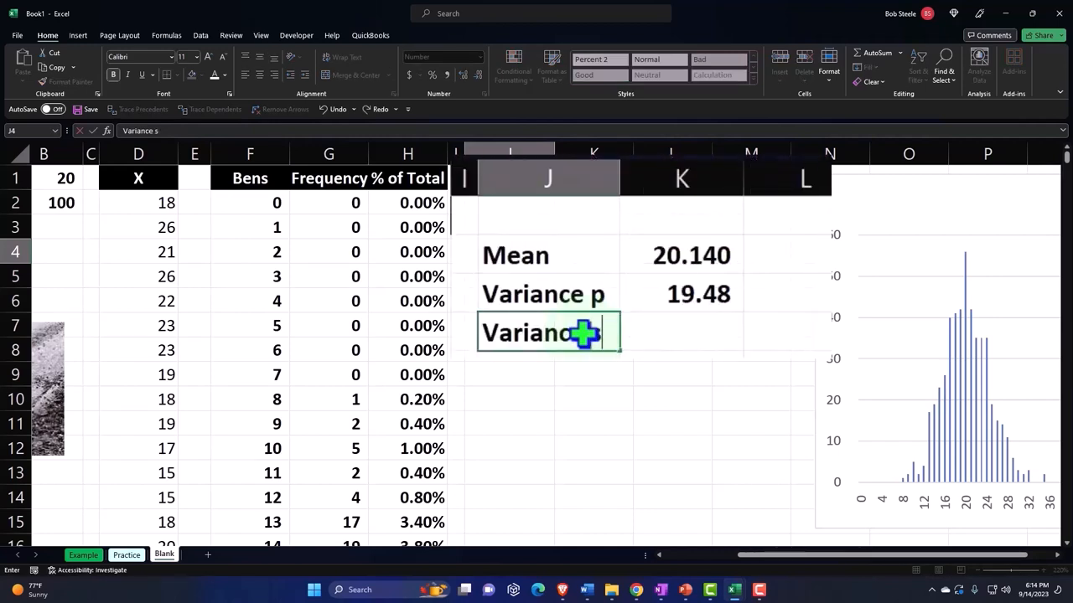
{"action": "type", "text": "=va"}
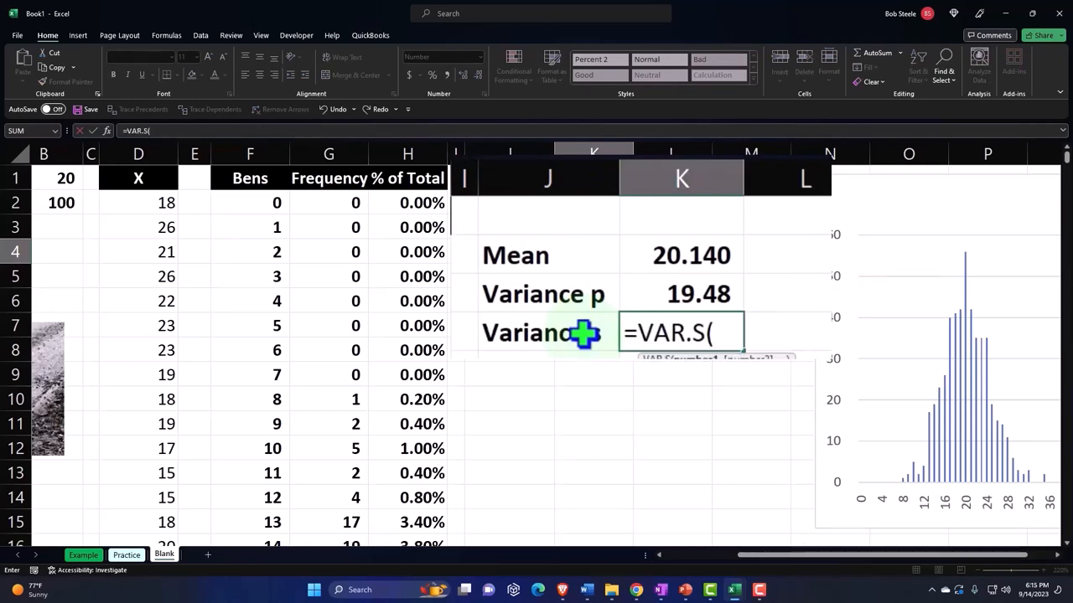
{"action": "left_click", "coordinate": [137, 201]}
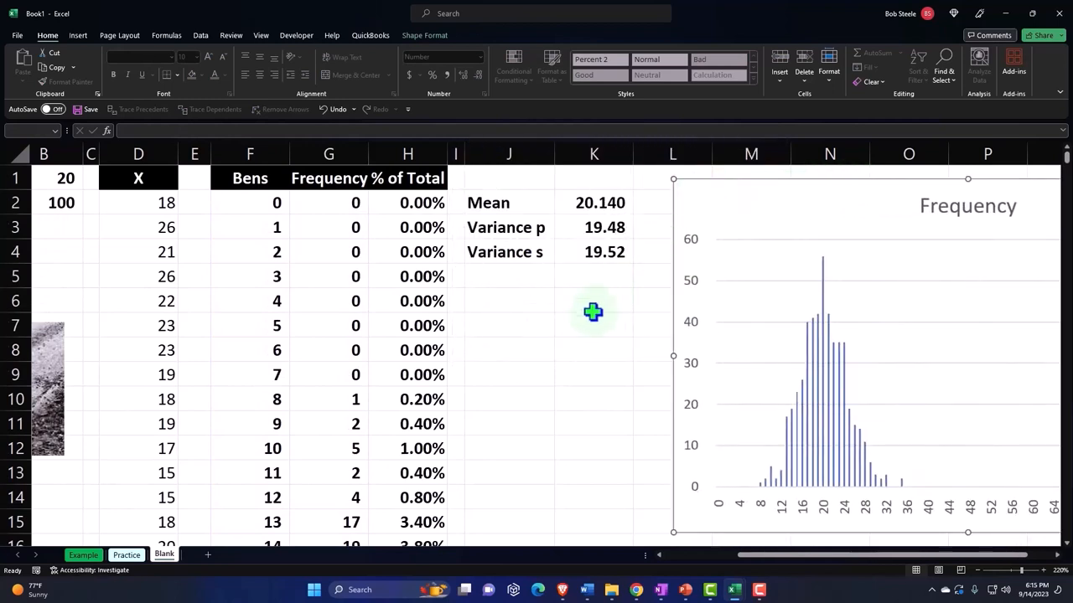
{"action": "left_click", "coordinate": [593, 325]}
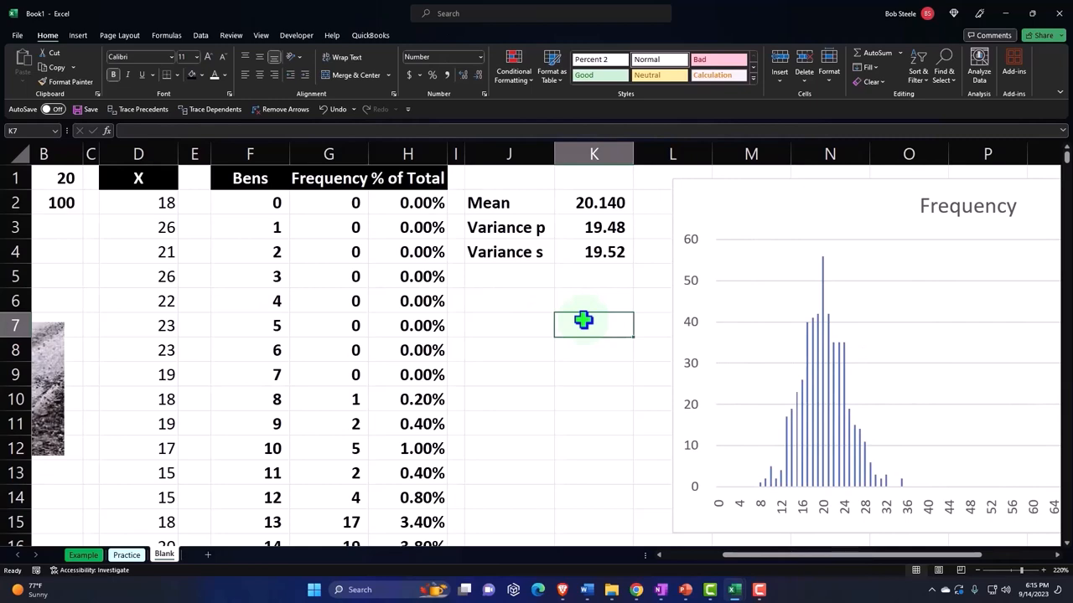
{"action": "scroll", "scroll_direction": "left", "scroll_amount": 3}
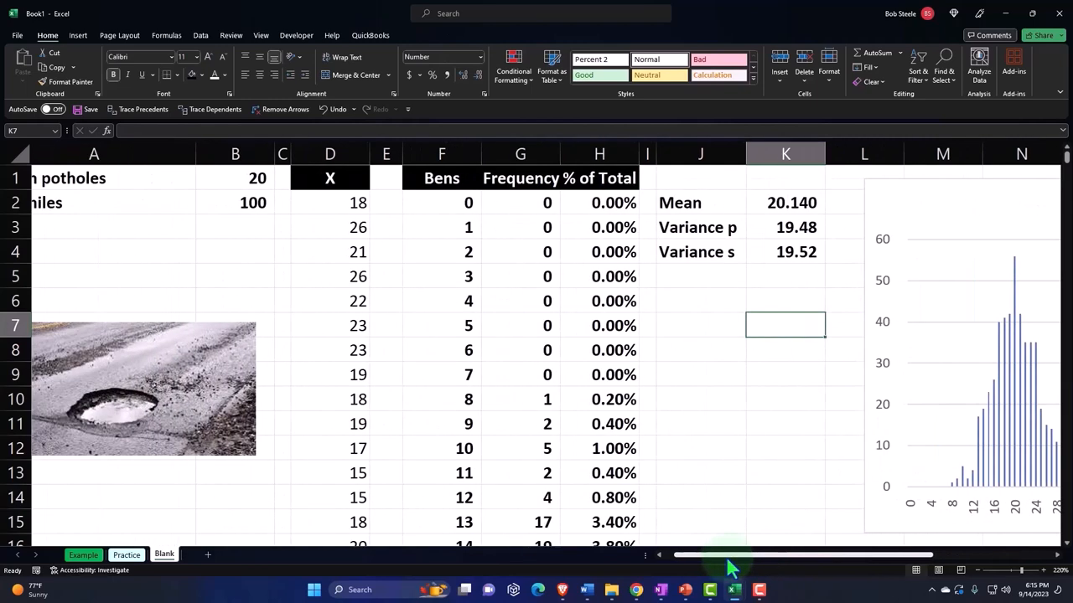
{"action": "scroll", "scroll_direction": "left", "scroll_amount": 3}
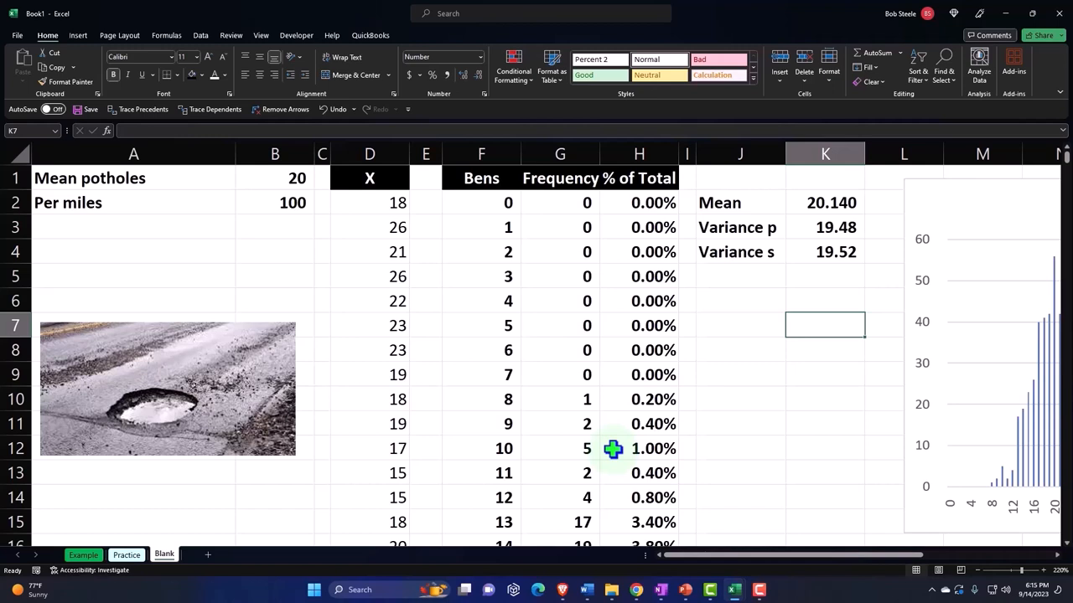
{"action": "mouse_move", "coordinate": [824, 568]}
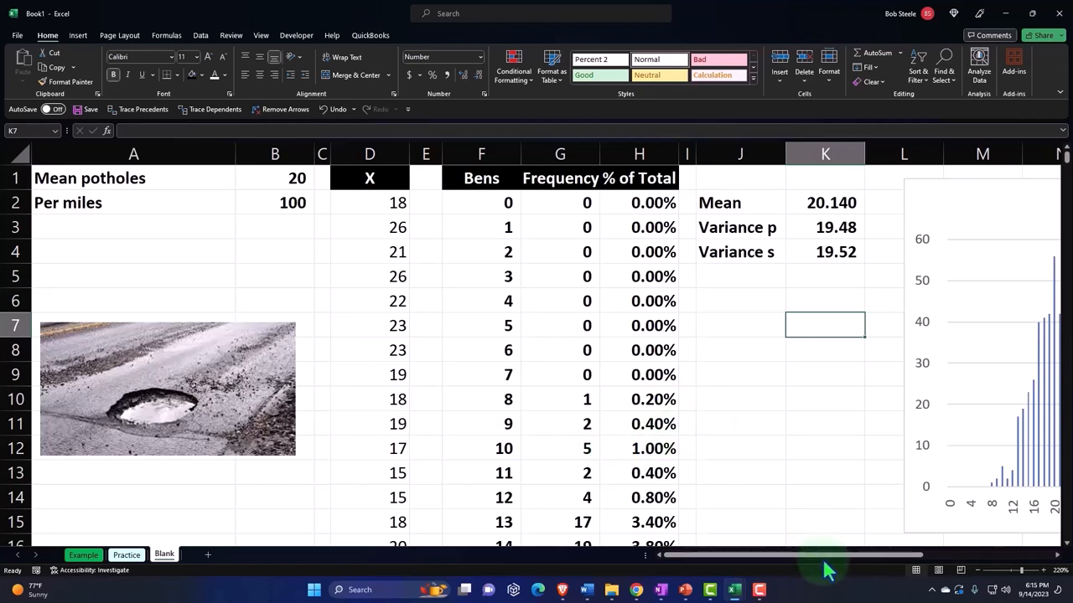
{"action": "scroll", "scroll_direction": "right", "scroll_amount": 3}
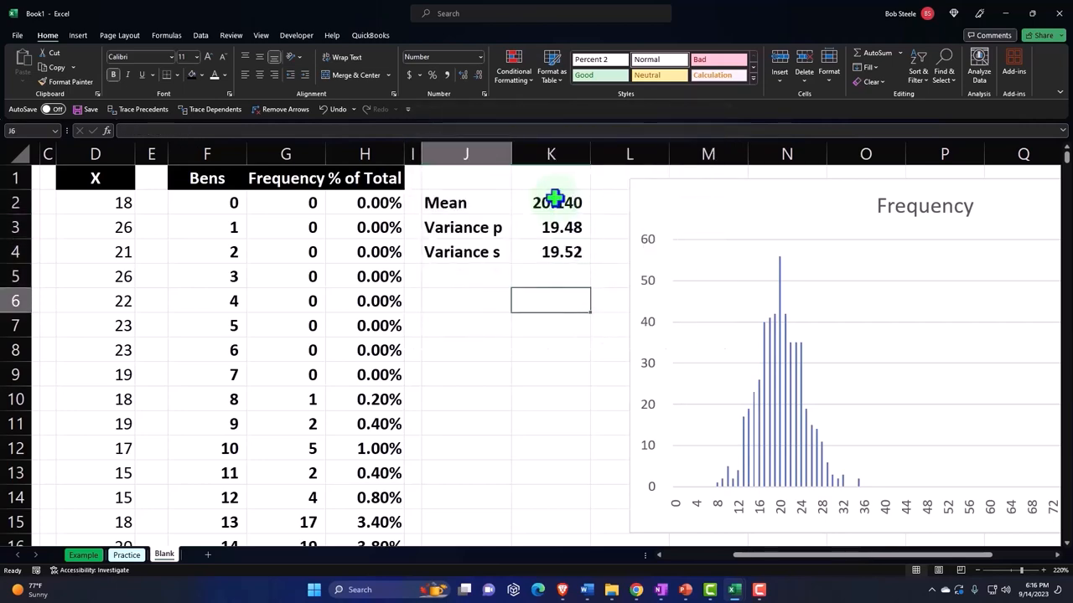
{"action": "scroll", "scroll_direction": "left", "scroll_amount": 3}
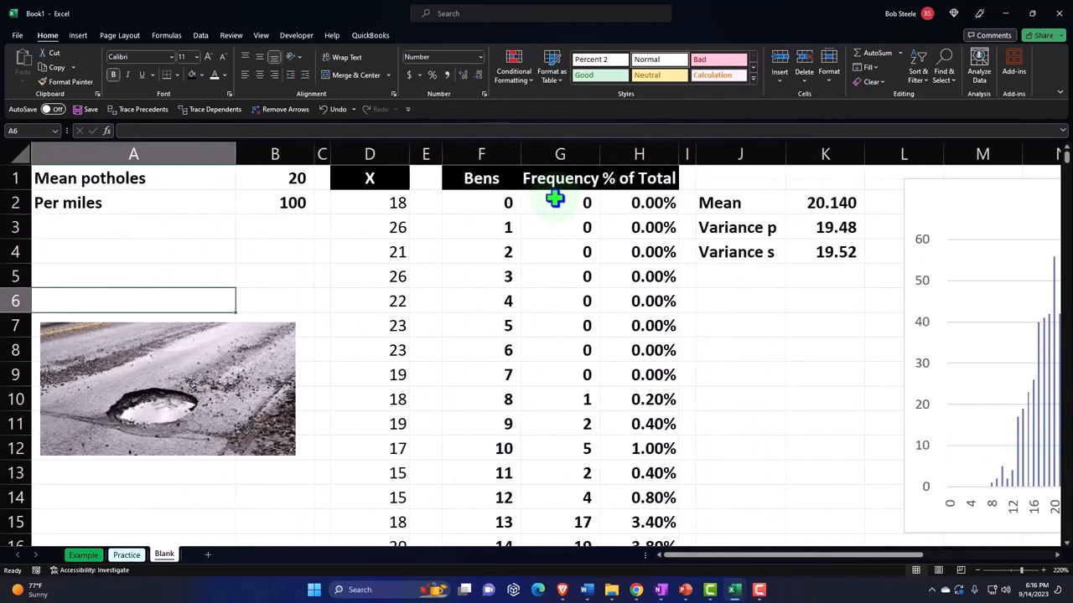